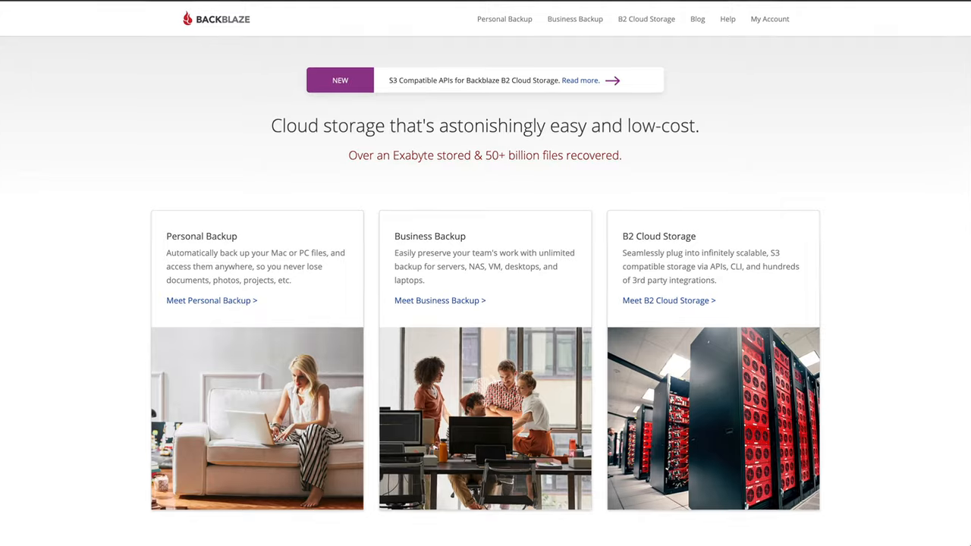
Open the Personal Backup page and scroll to the Version History feature and reviews
scroll("down", 3)
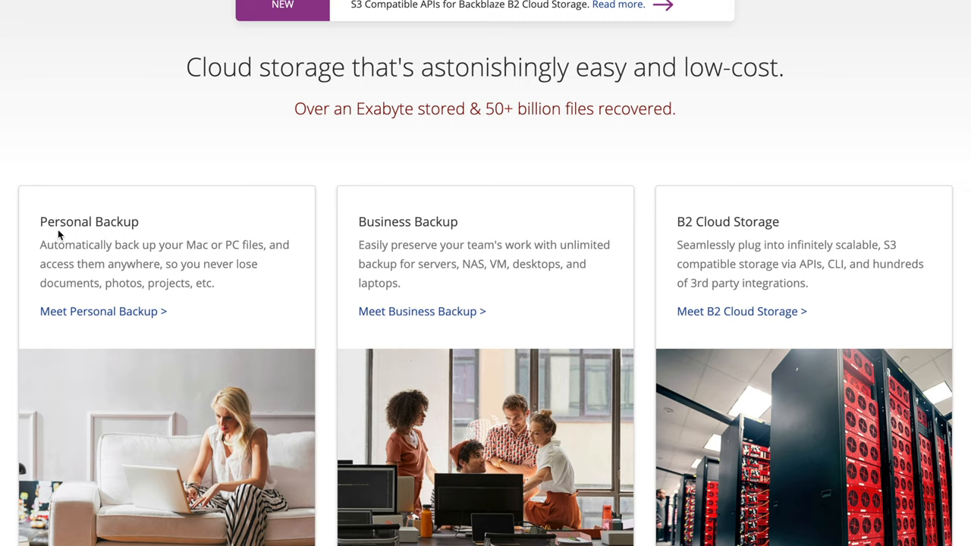
mouse_move(701, 258)
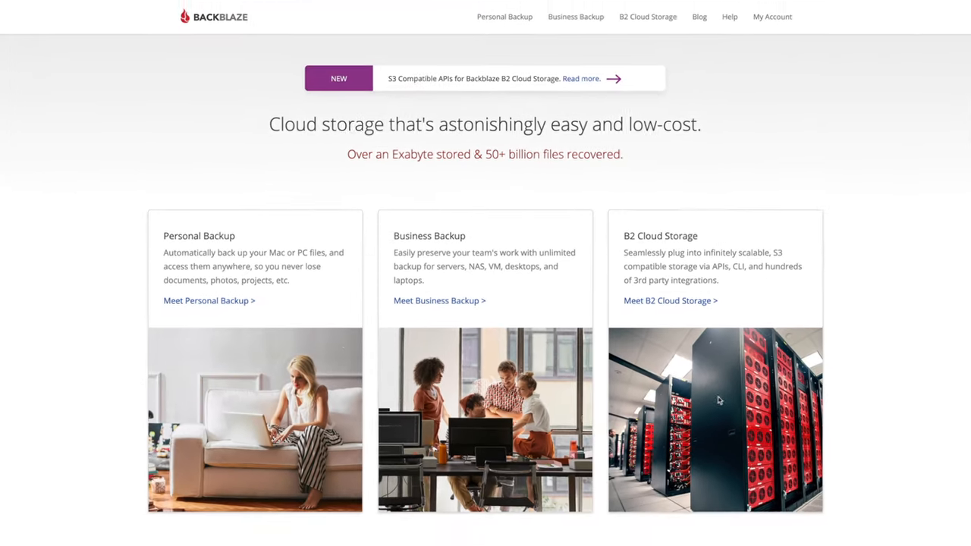
left_click(503, 16)
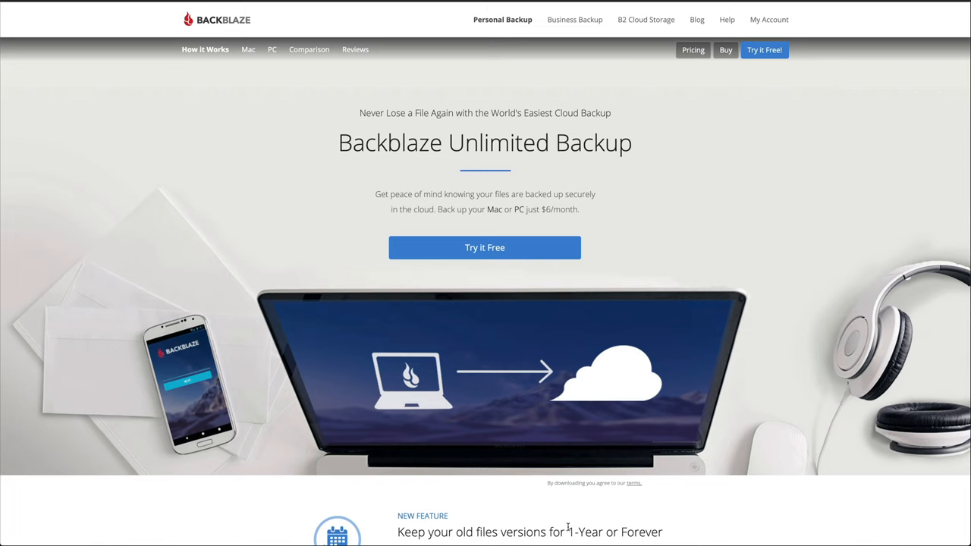
scroll("down", 3)
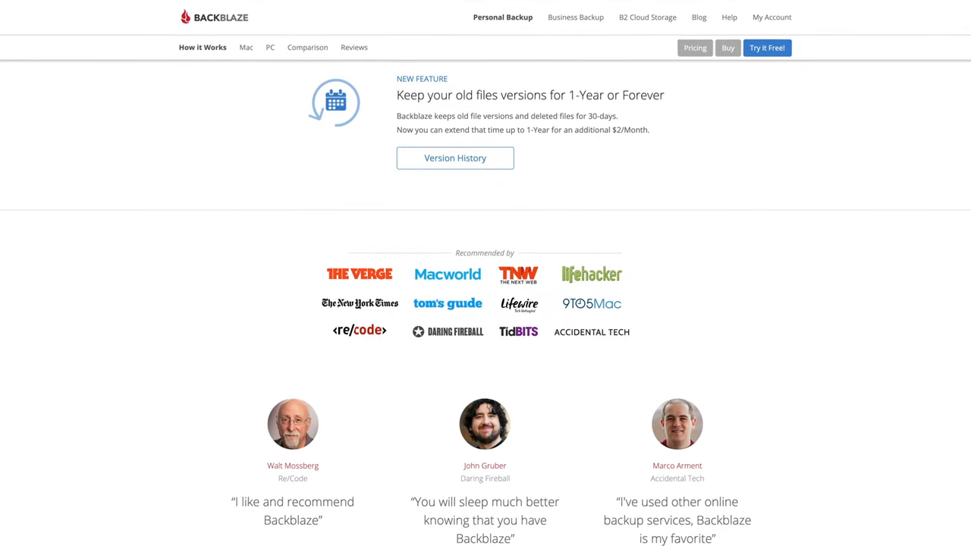
scroll("down", 3)
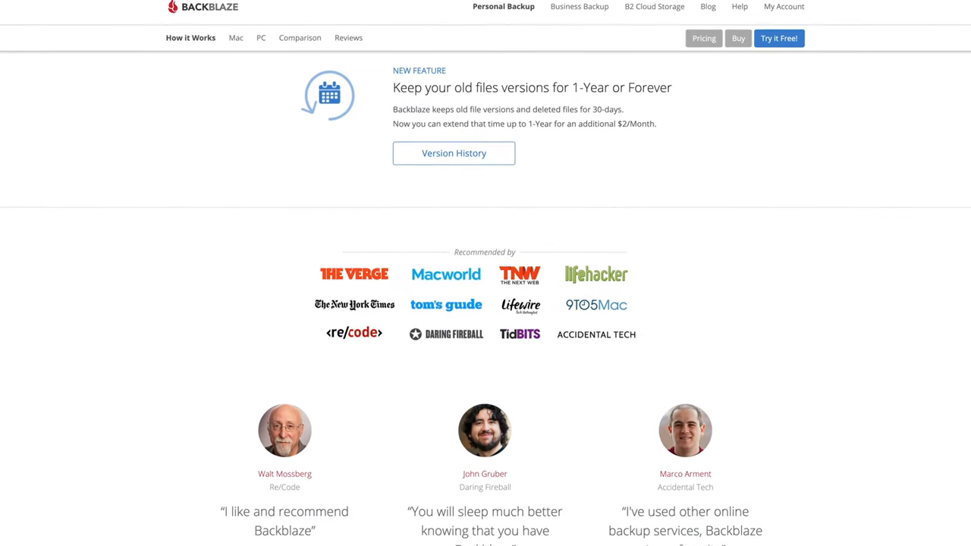
scroll("down", 3)
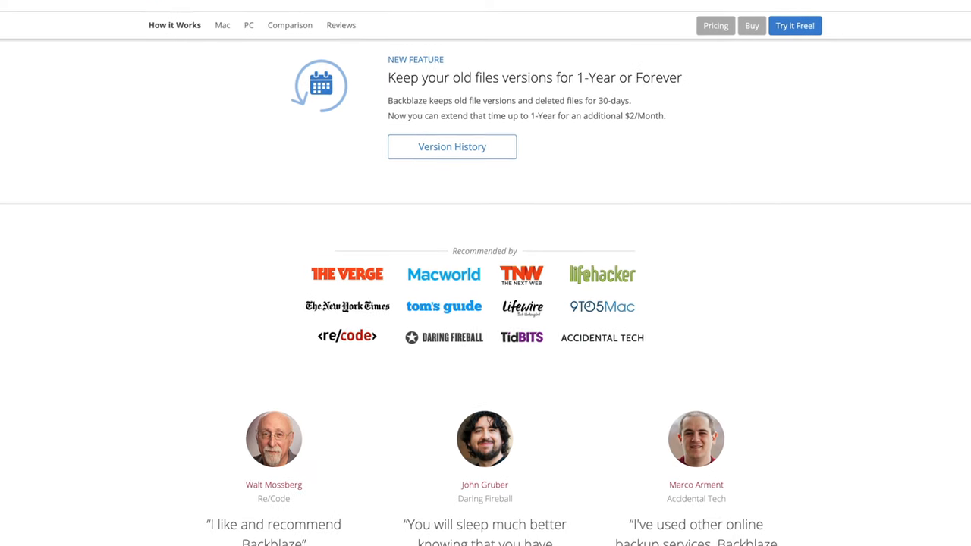
scroll("down", 3)
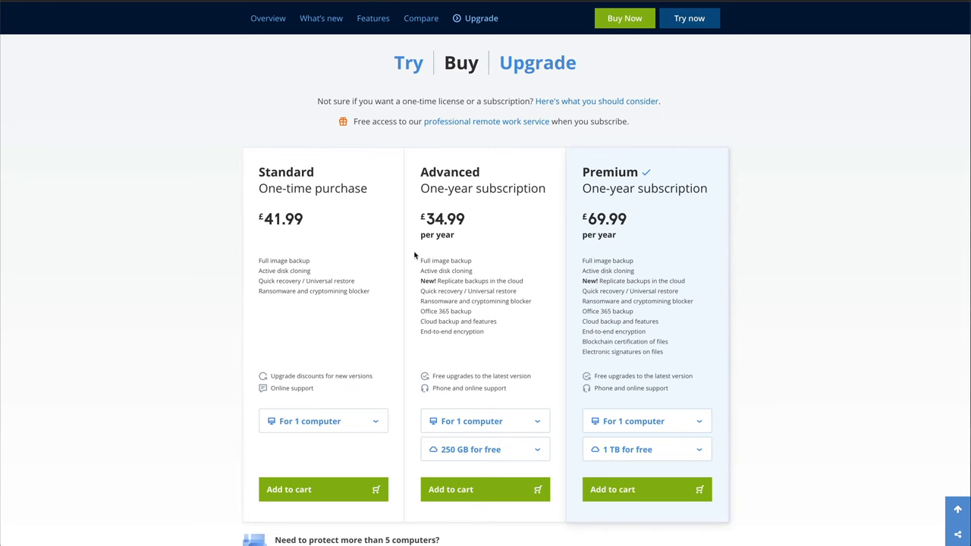
mouse_move(501, 333)
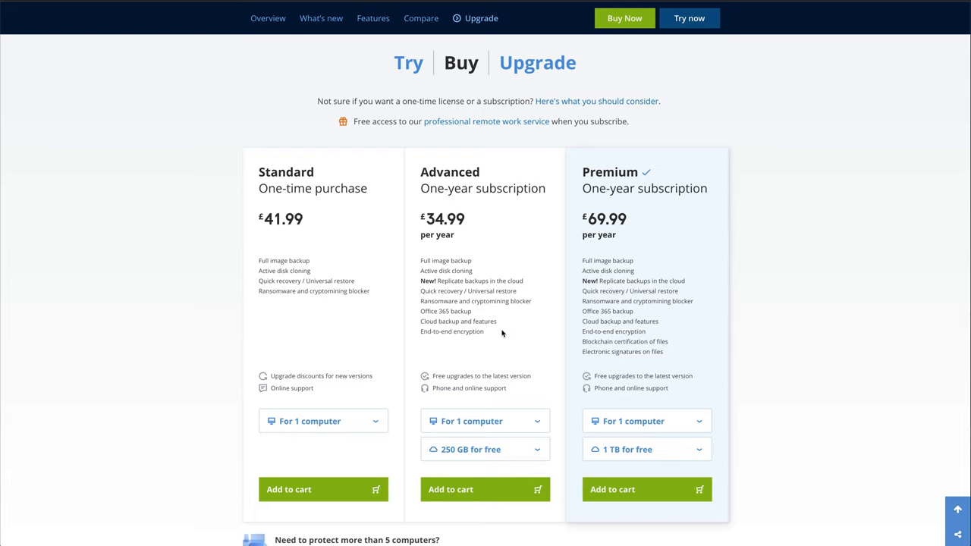
mouse_move(512, 333)
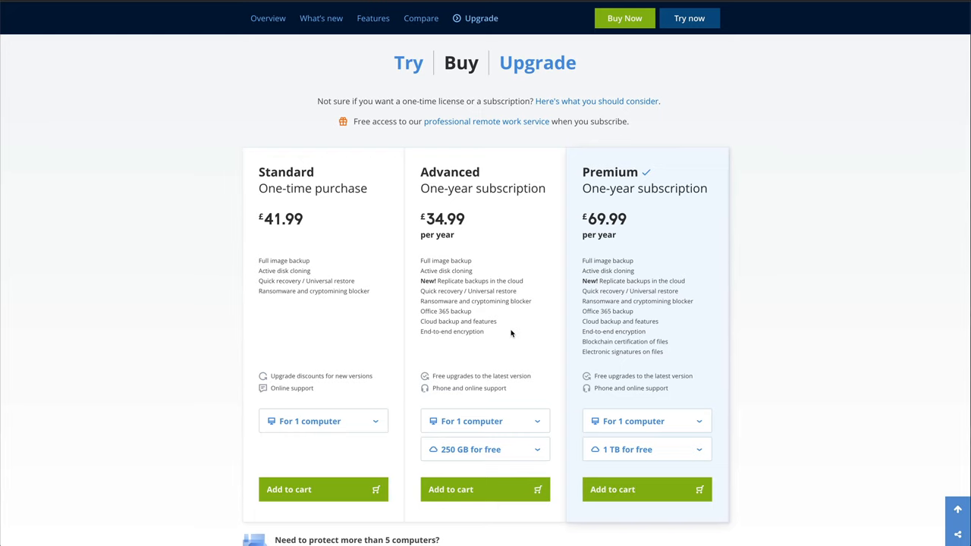
Choose 500 GB storage for the Advanced plan, then browse the Premium plan's storage sizes
left_click(485, 449)
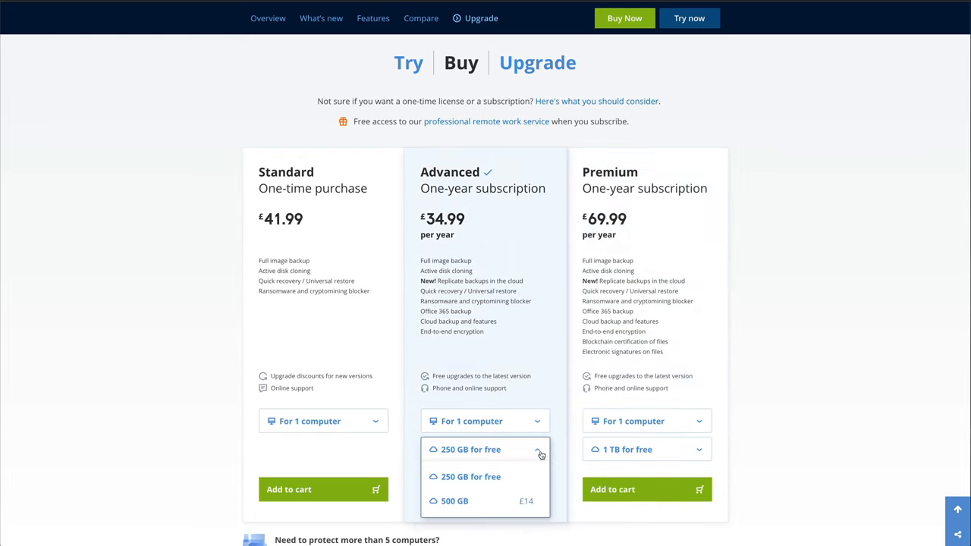
left_click(455, 500)
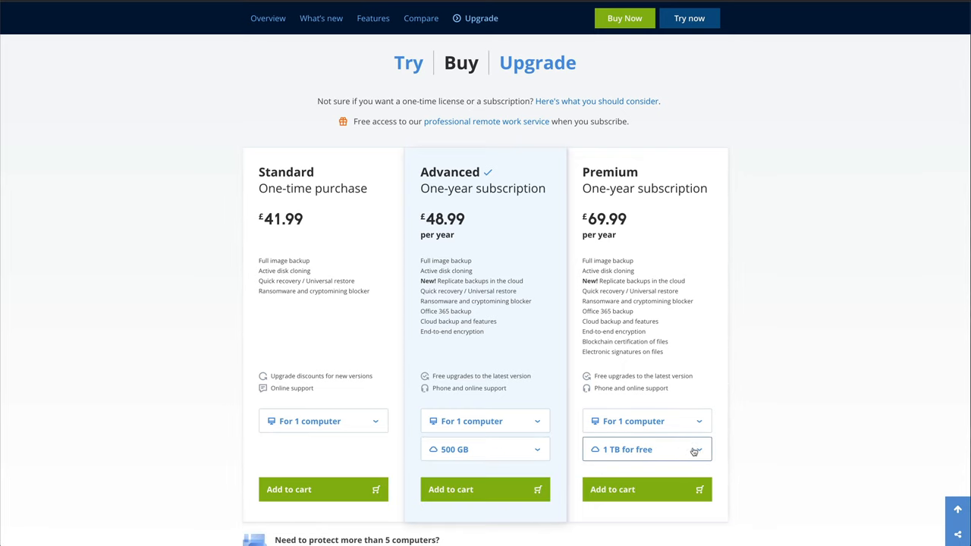
left_click(646, 449)
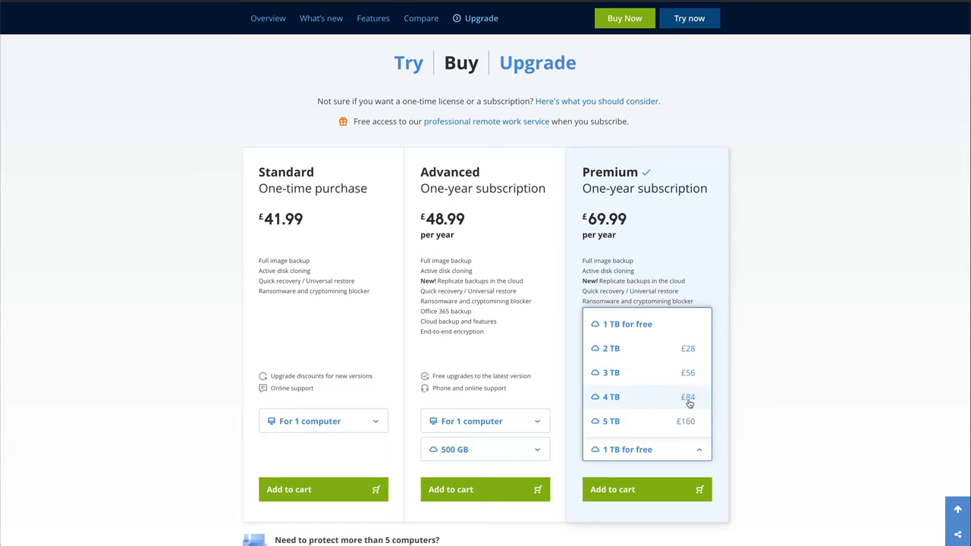
left_click(610, 397)
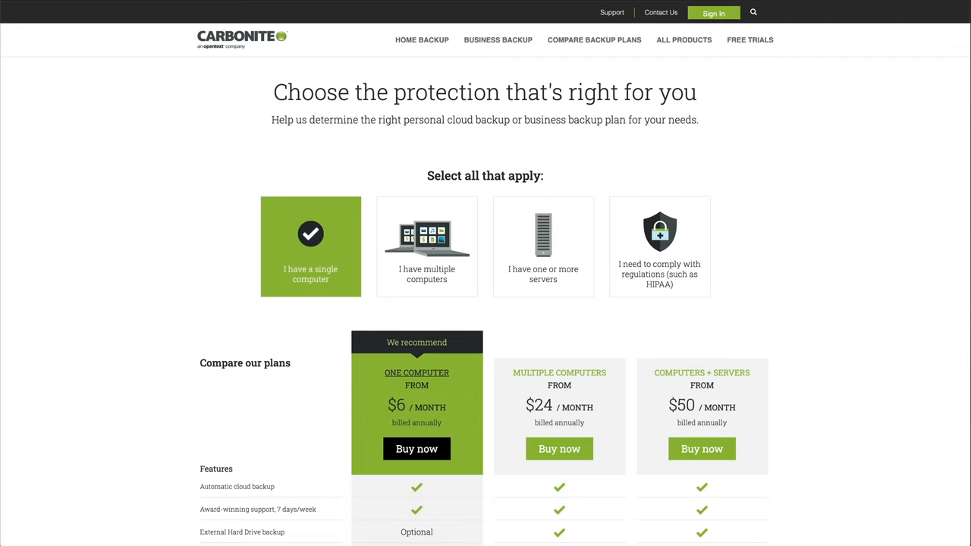
scroll("down", 3)
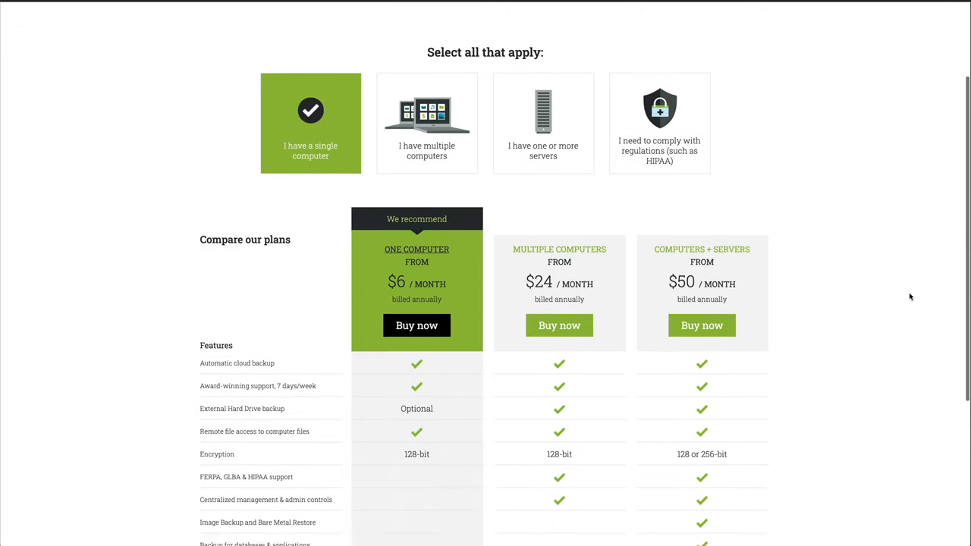
scroll("down", 3)
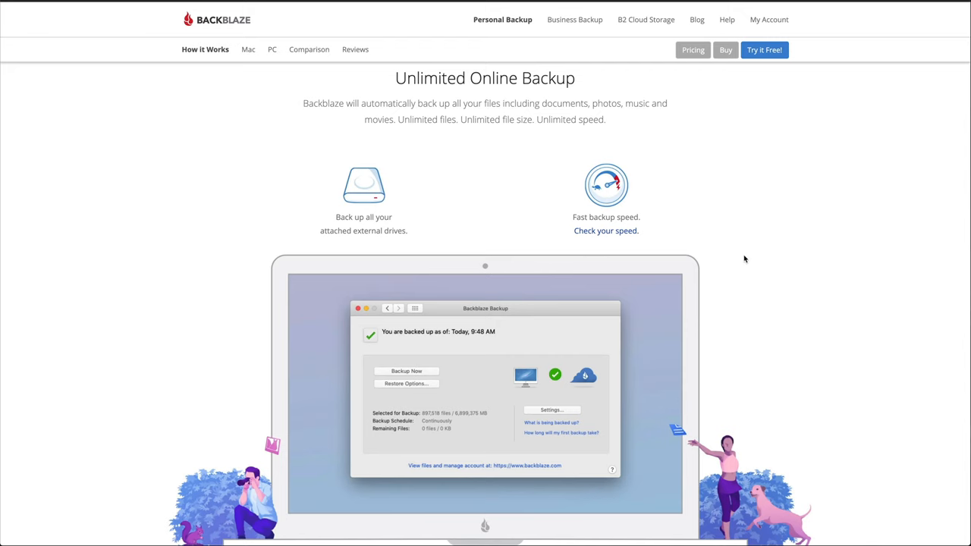
Open 'Check your speed' and scroll to the Unthrottled Backups and throttle sections
left_click(605, 231)
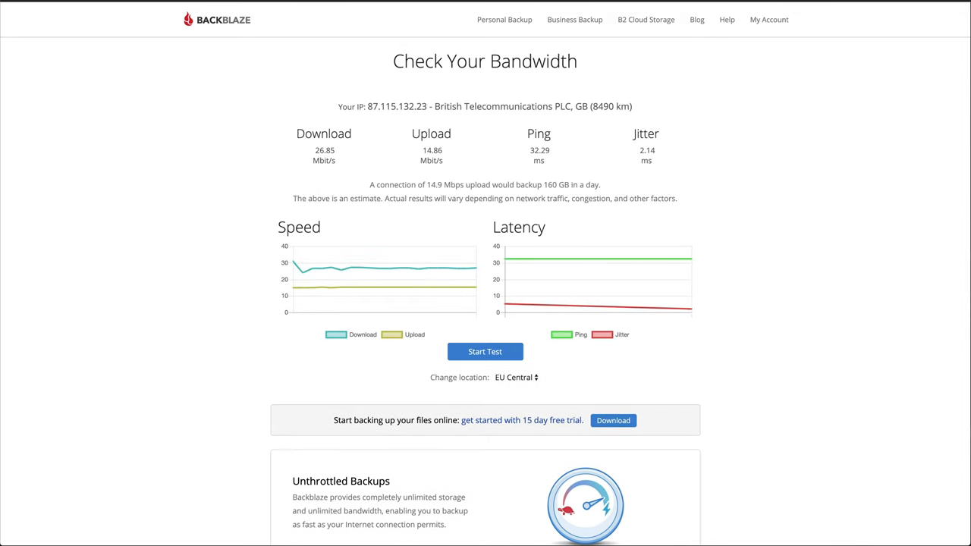
scroll("down", 3)
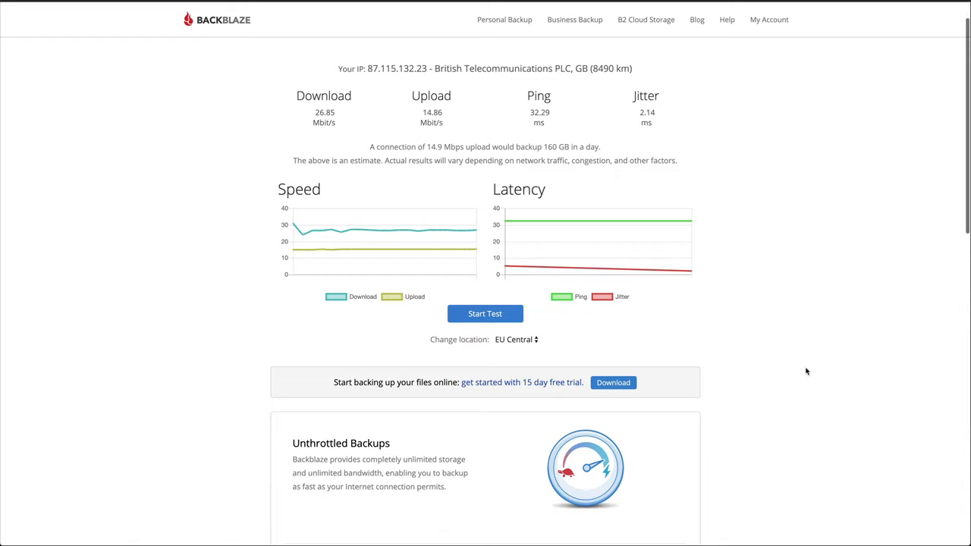
scroll("down", 3)
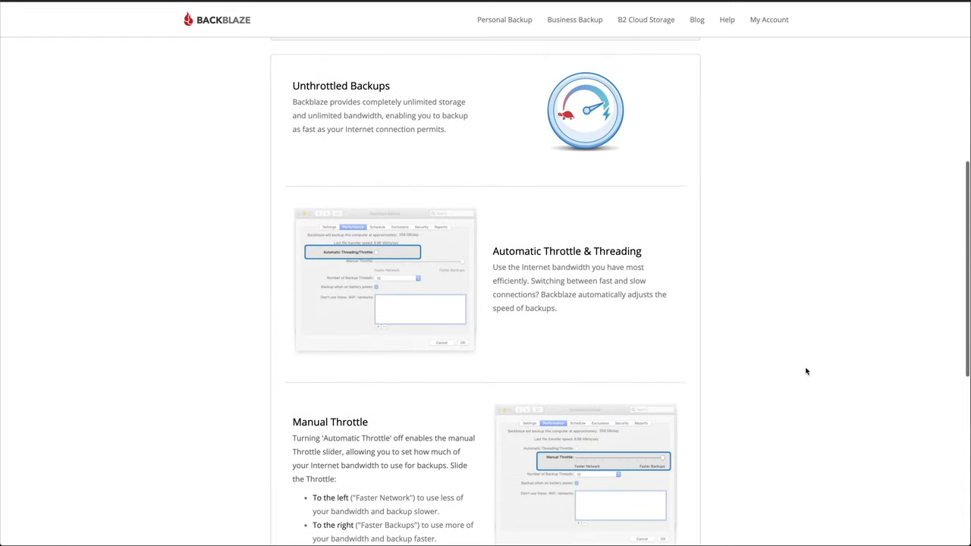
scroll("down", 3)
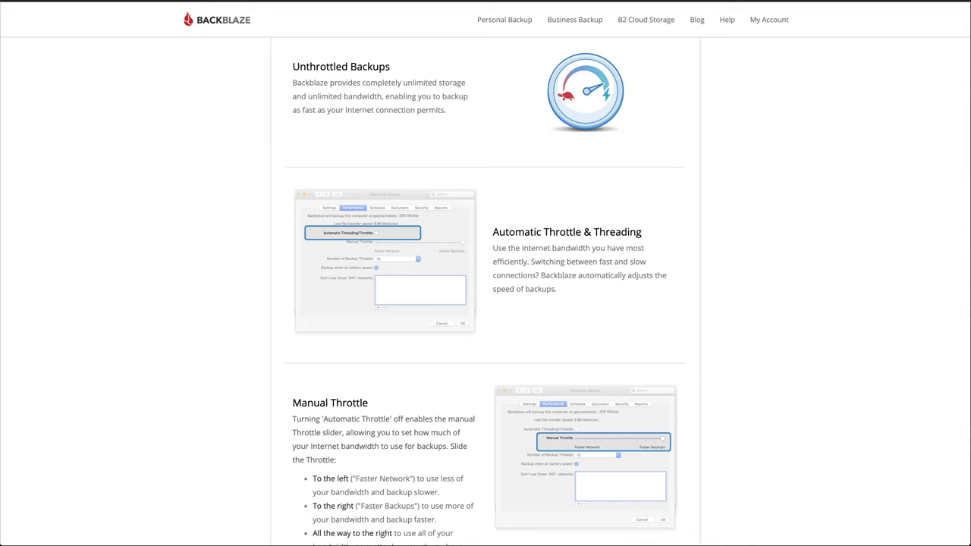
mouse_move(923, 424)
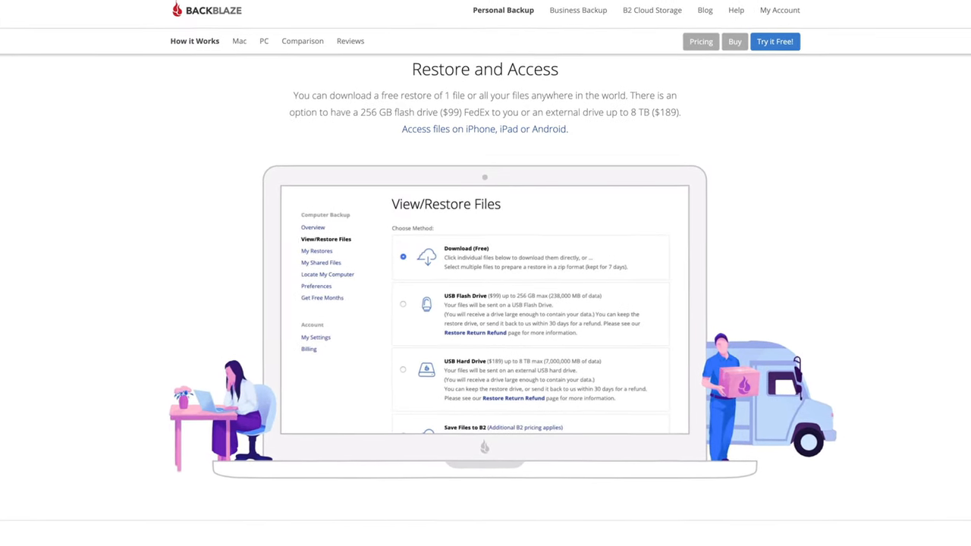
scroll("down", 3)
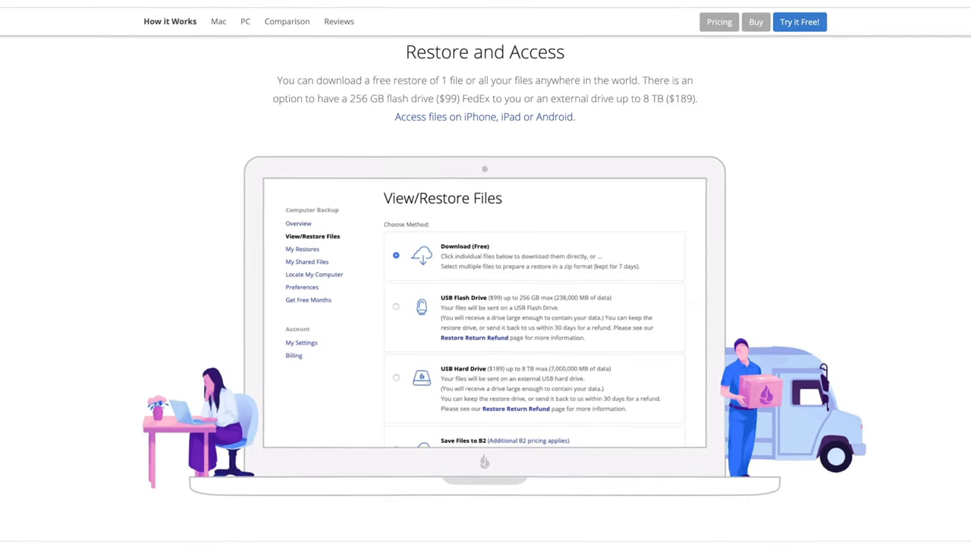
scroll("down", 3)
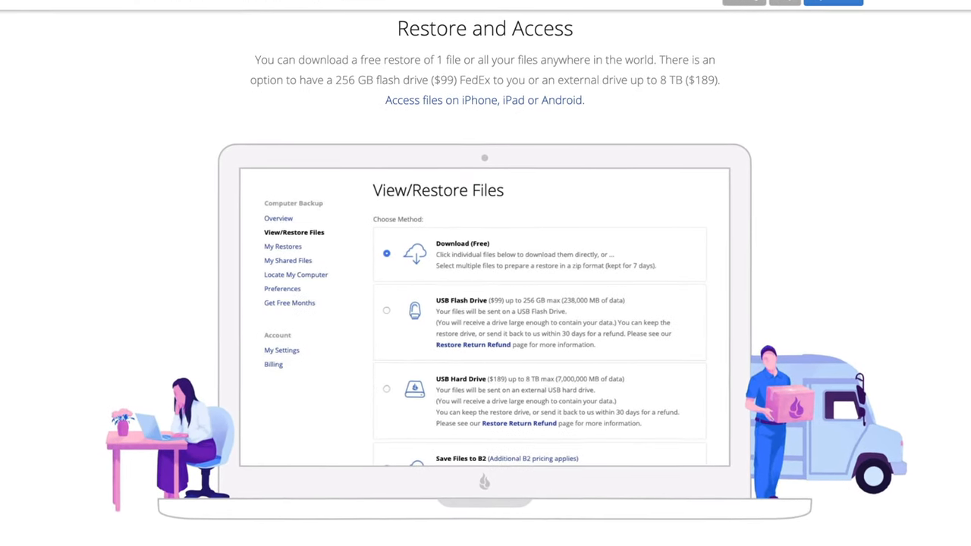
scroll("down", 3)
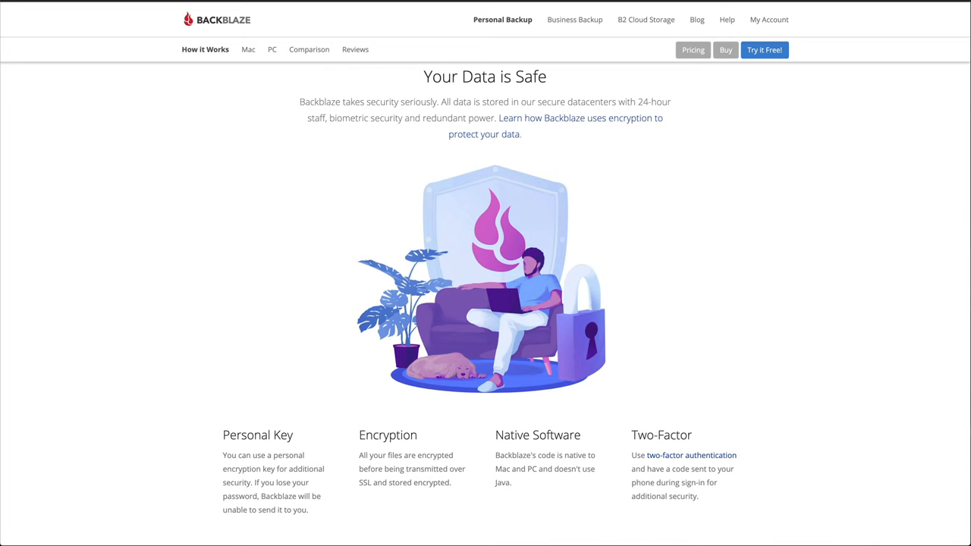
scroll("down", 3)
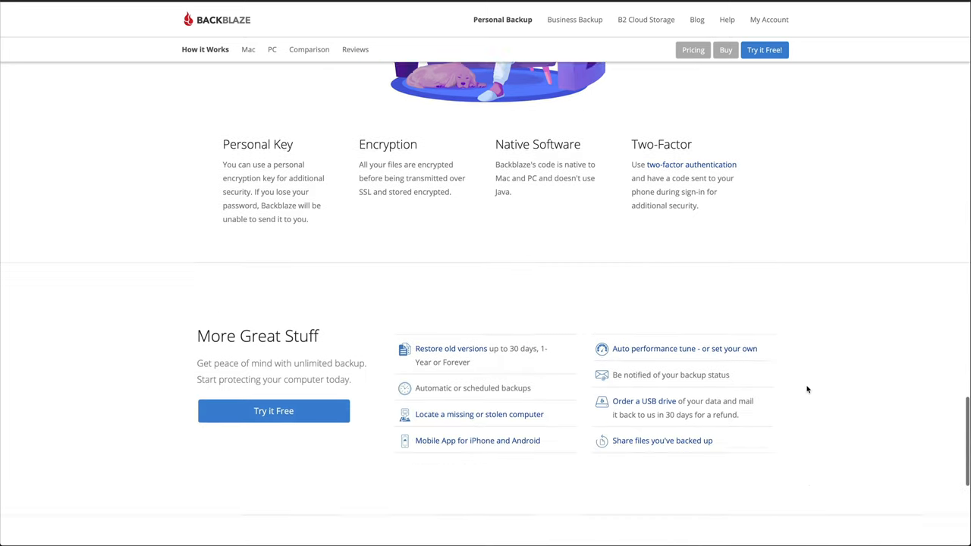
scroll("down", 3)
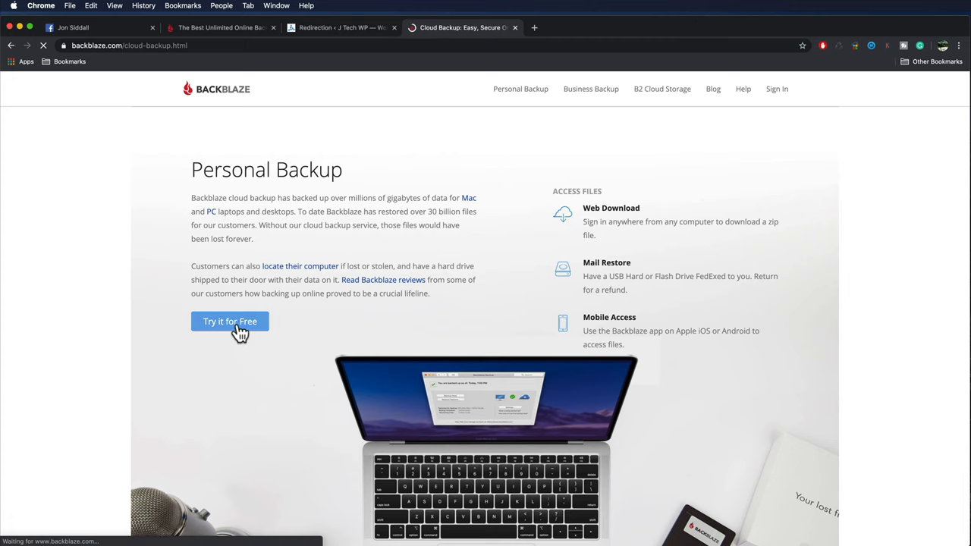
Open the free trial offer and submit the 15-day trial signup form
left_click(230, 320)
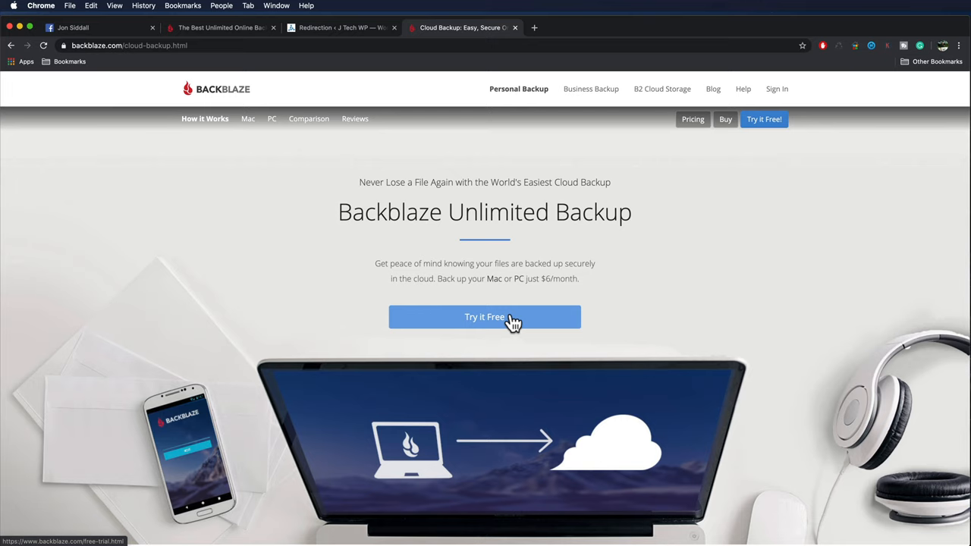
left_click(485, 317)
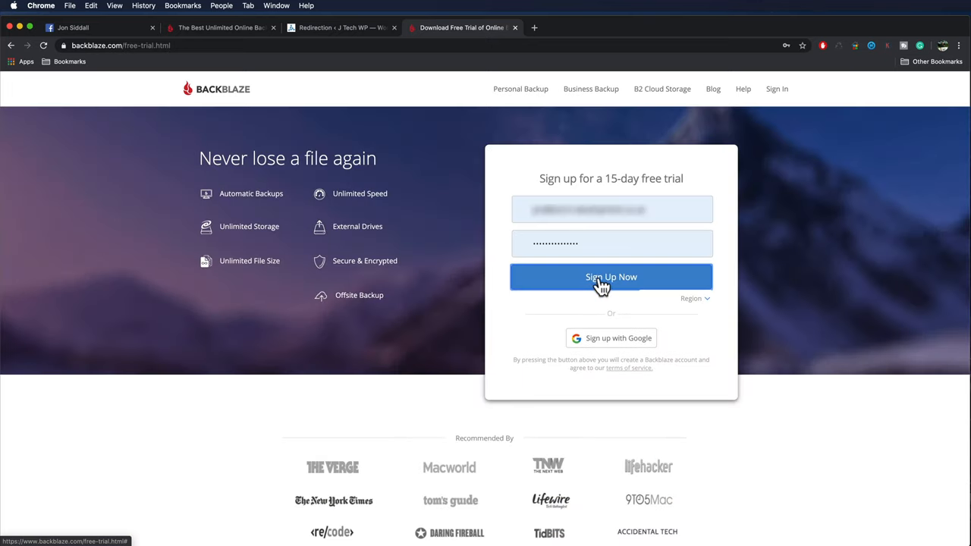
left_click(611, 277)
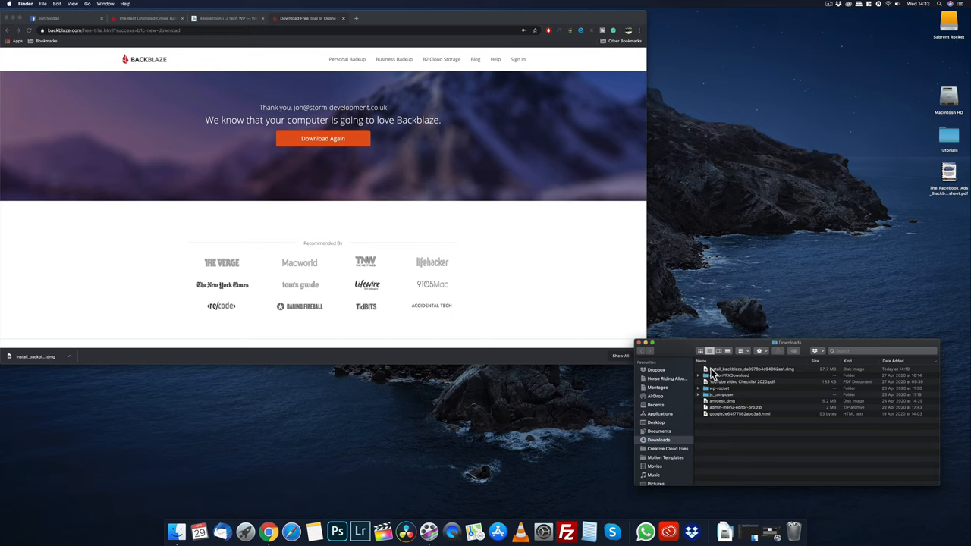
Launch the installer from the disk image, allow Desktop access, and run Install Now
double_click(751, 369)
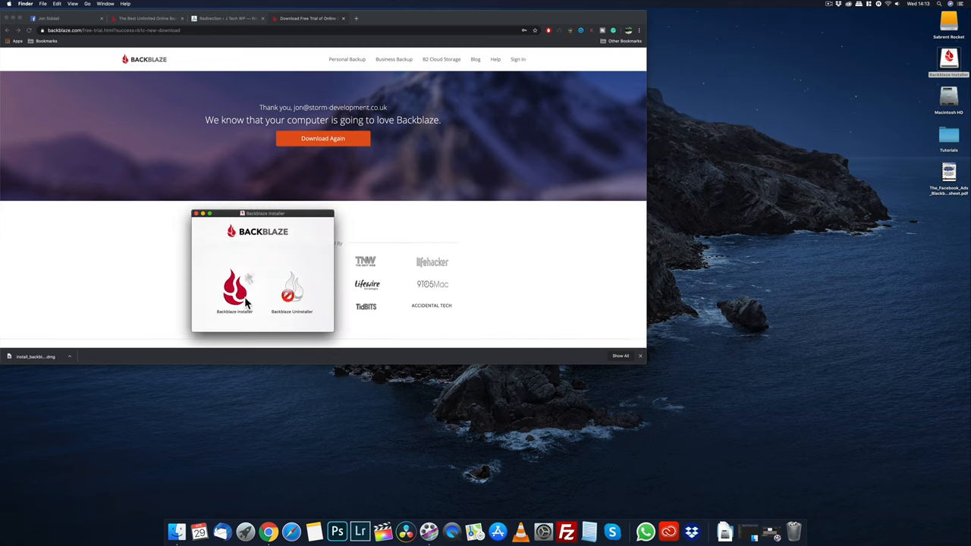
double_click(235, 286)
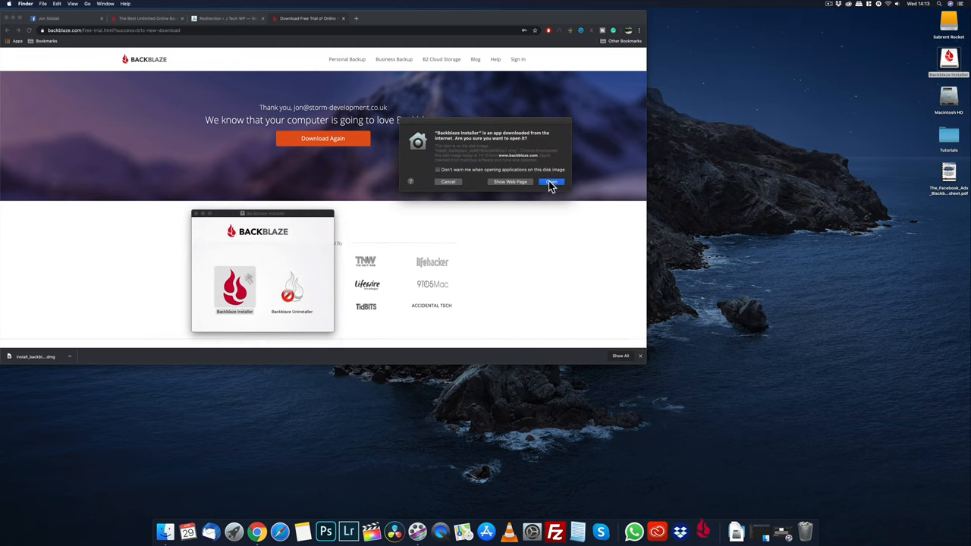
left_click(550, 182)
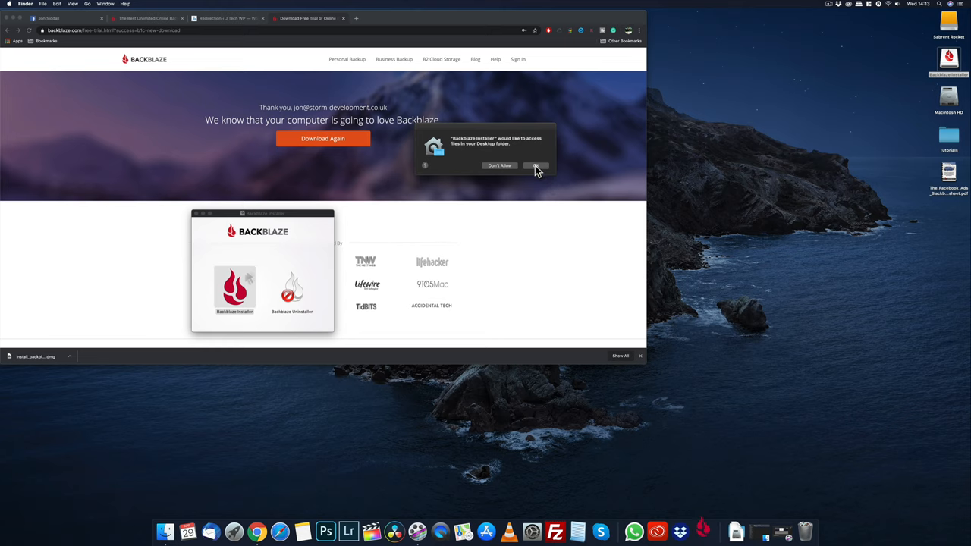
left_click(536, 165)
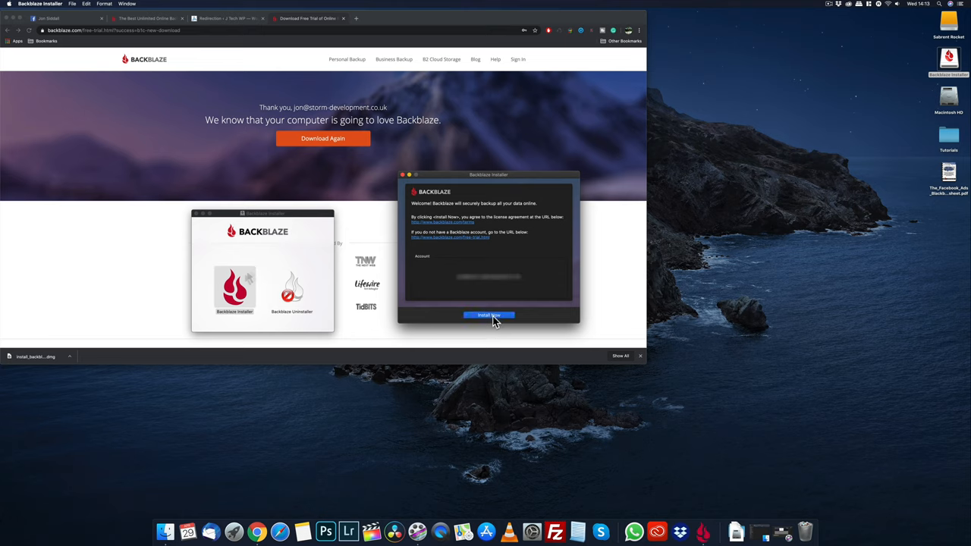
left_click(489, 315)
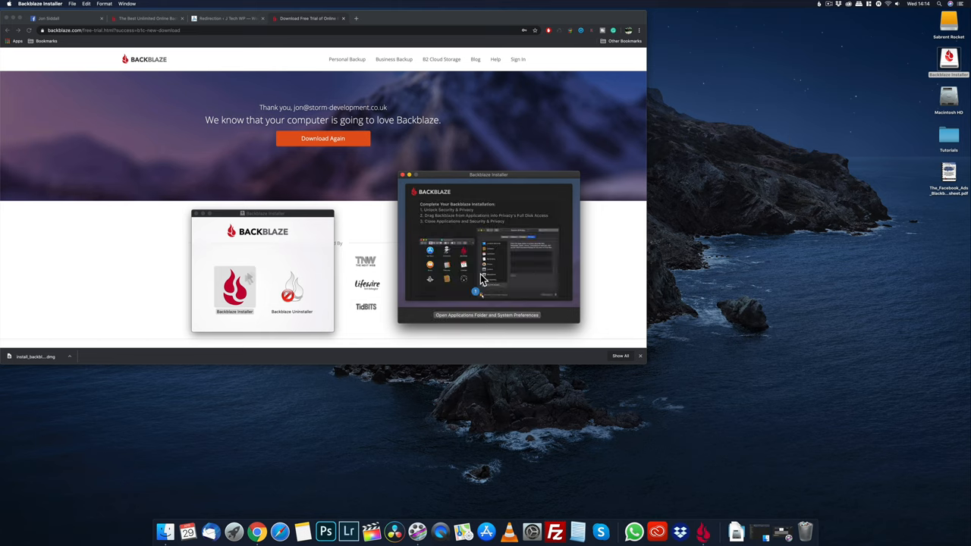
mouse_move(504, 324)
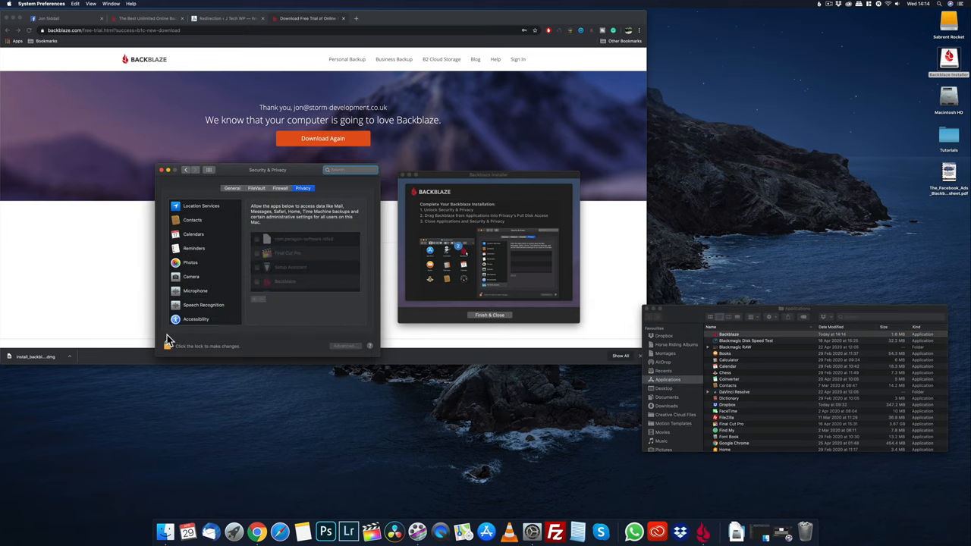
Unlock Security & Privacy with the account password and scroll the app list
left_click(170, 344)
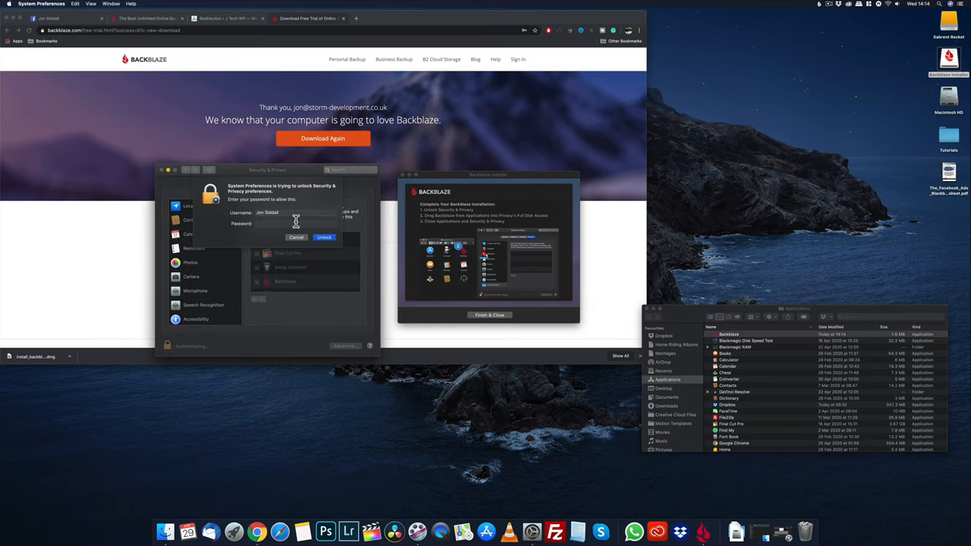
left_click(297, 237)
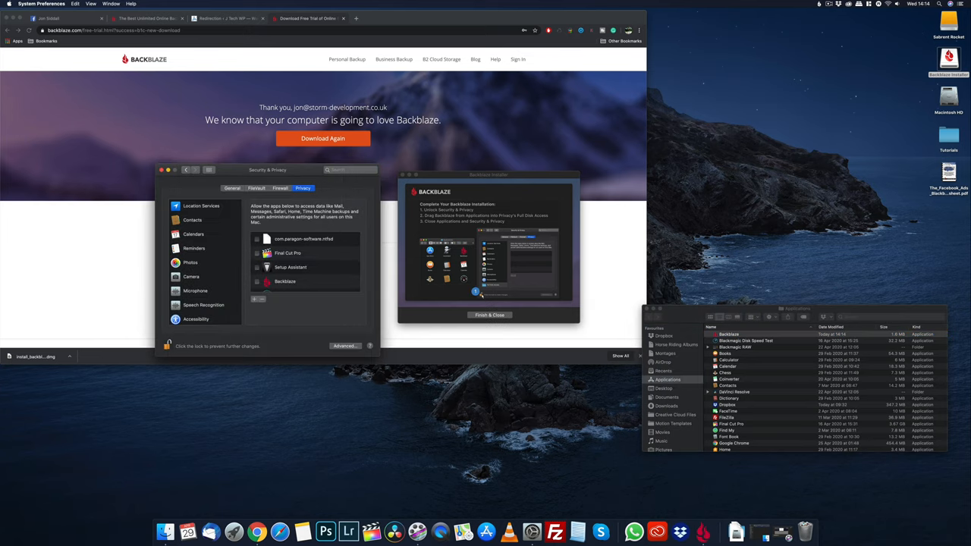
scroll("down", 3)
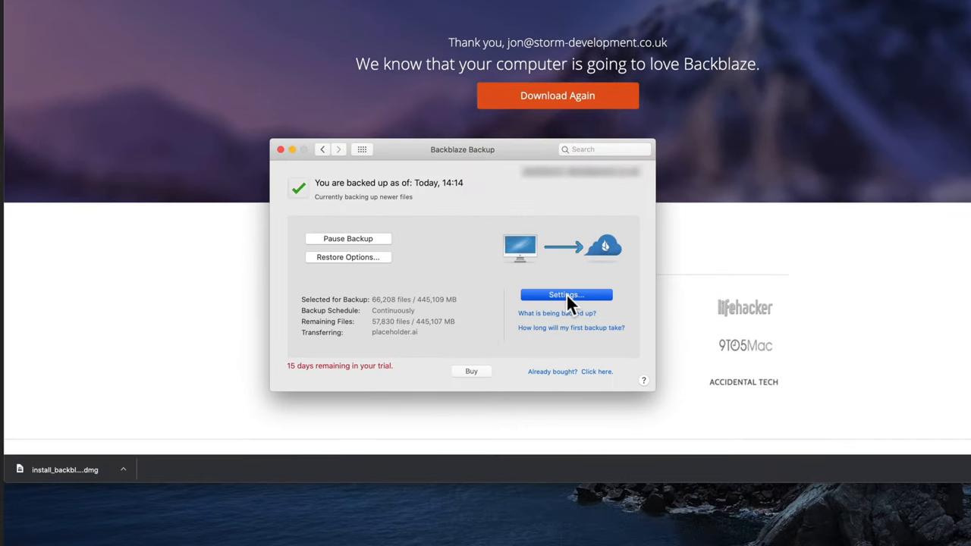
Open Backblaze Settings and review the Performance and Schedule tabs
left_click(566, 294)
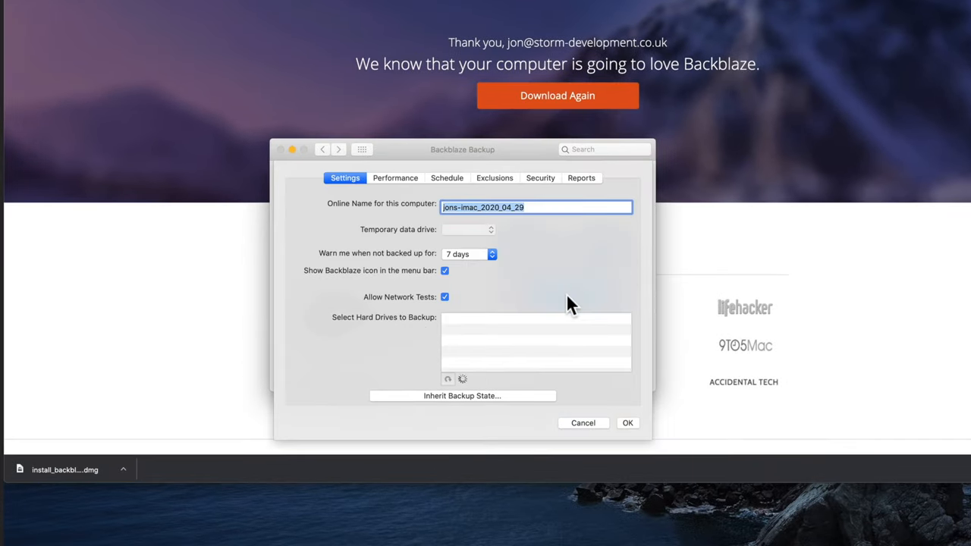
left_click(468, 229)
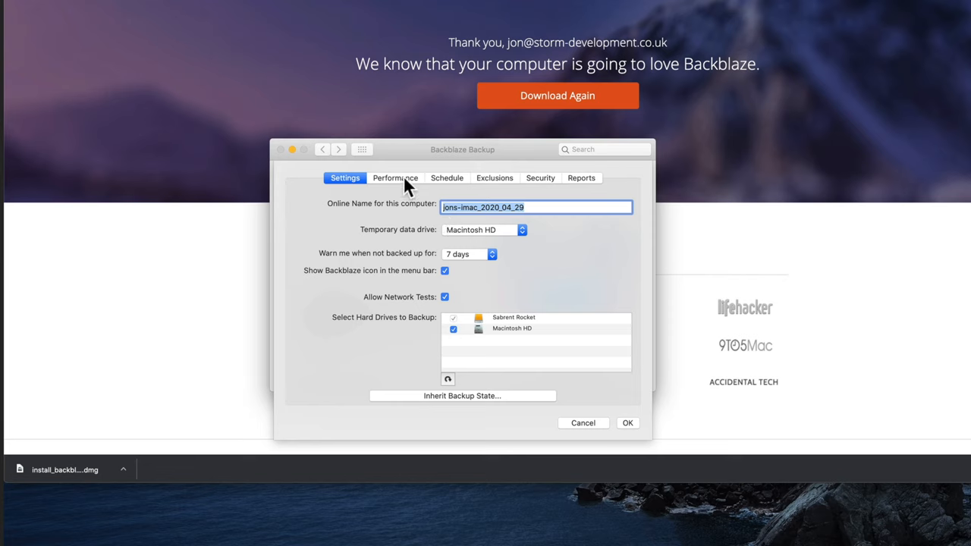
left_click(395, 177)
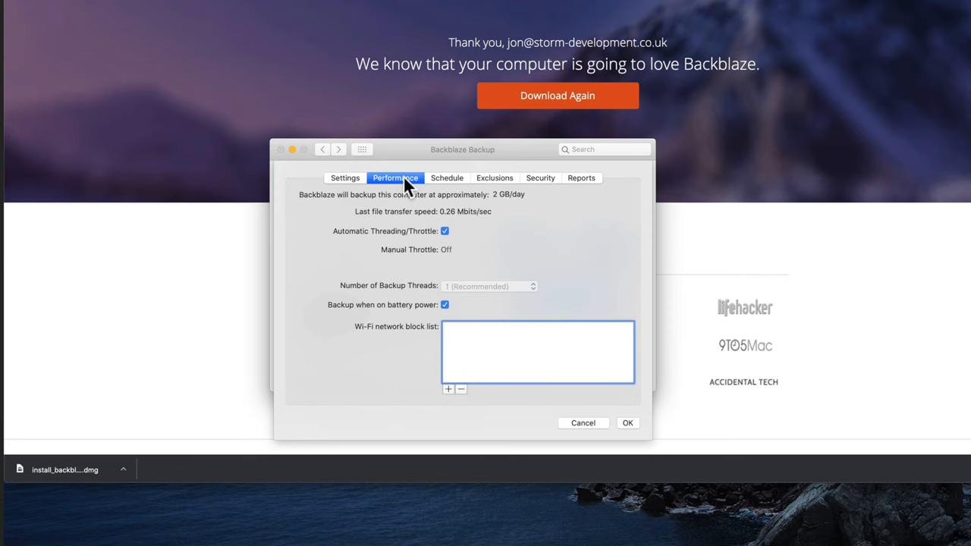
mouse_move(447, 184)
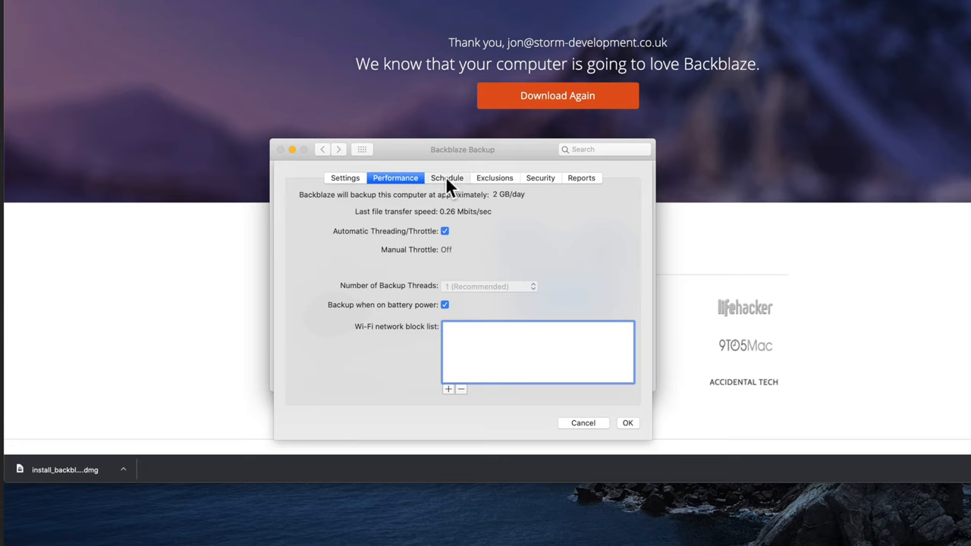
left_click(446, 178)
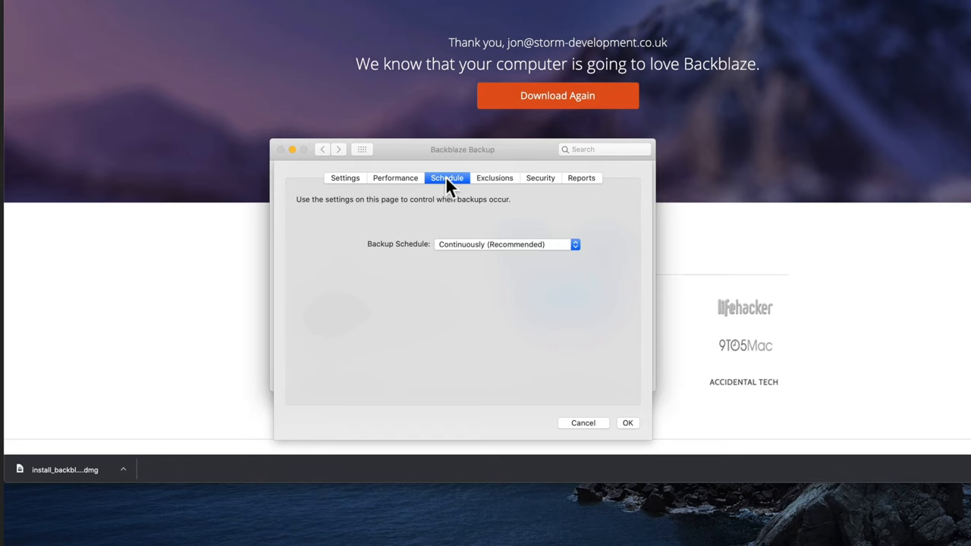
Review the Exclusions and Security tabs and begin adding a private encryption key
left_click(494, 178)
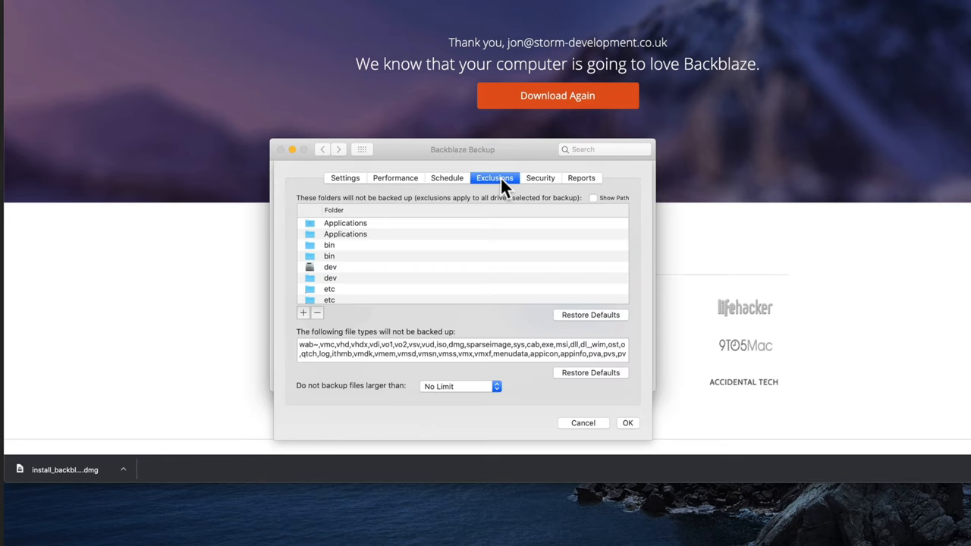
scroll("down", 3)
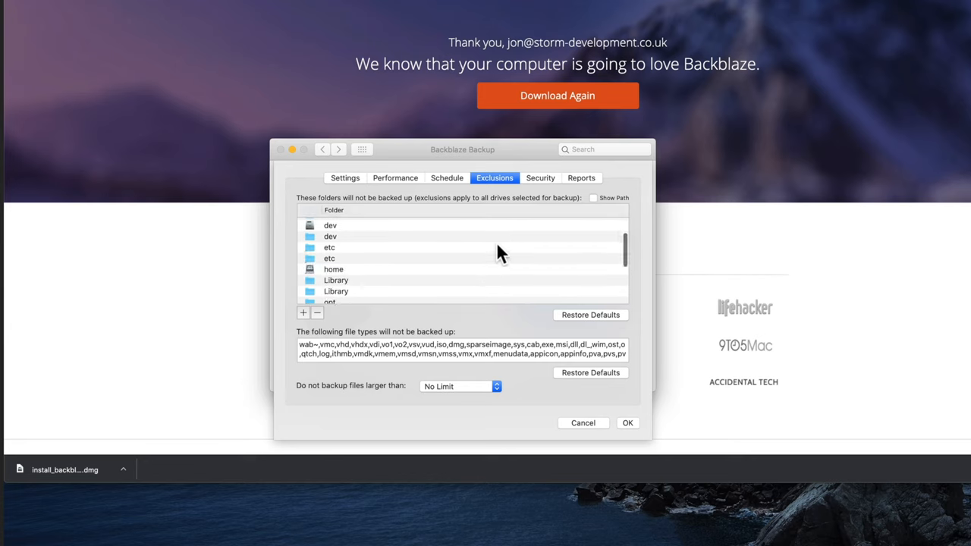
scroll("up", 3)
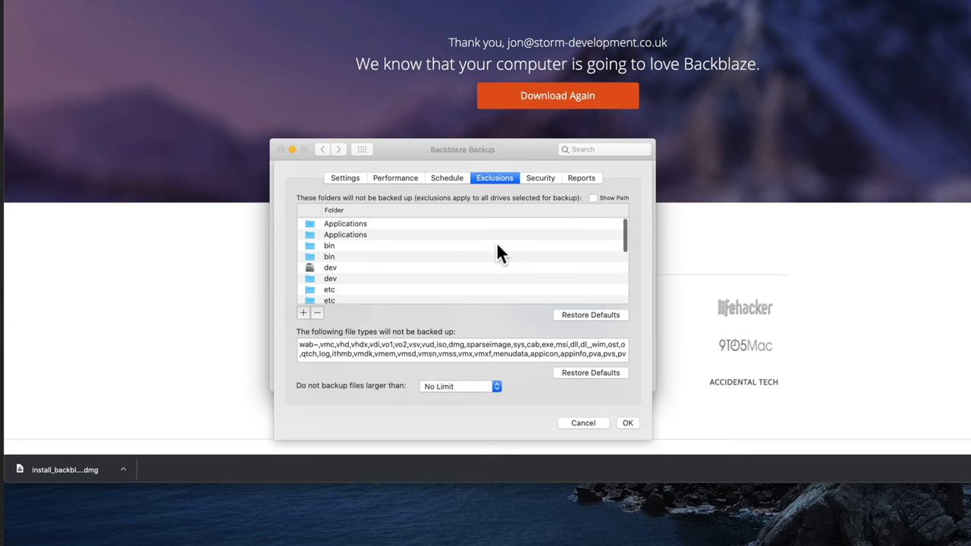
left_click(540, 178)
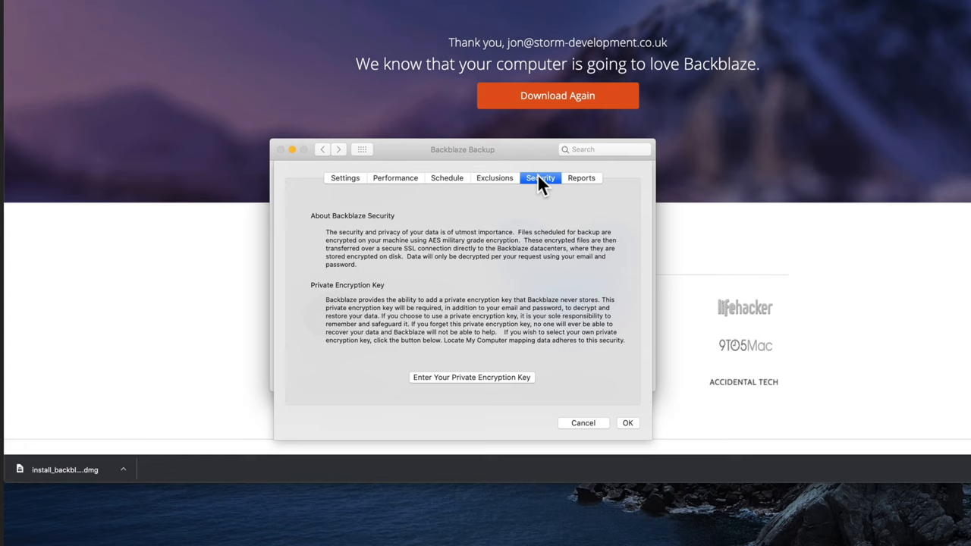
mouse_move(485, 383)
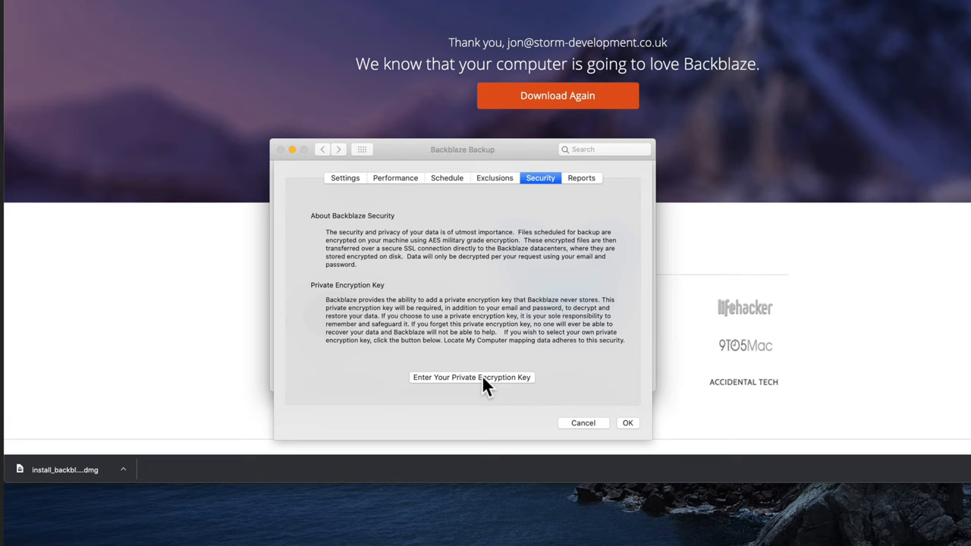
left_click(581, 178)
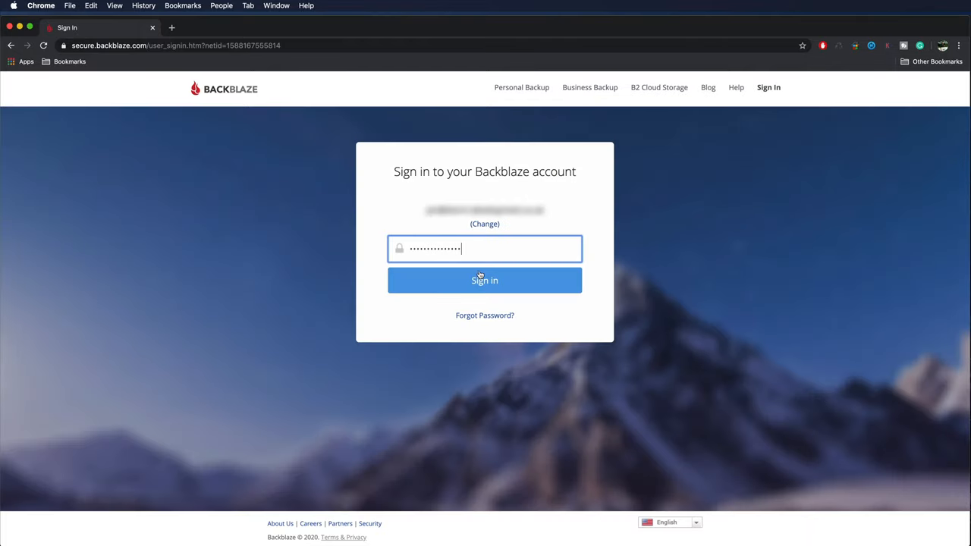
Sign in and view the View/Restore Files and My Restores pages
left_click(485, 280)
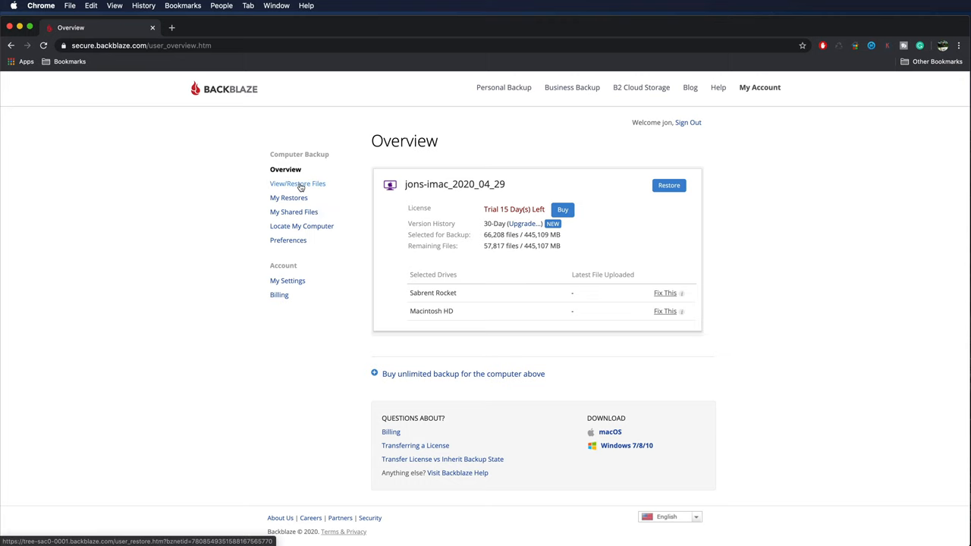
left_click(297, 184)
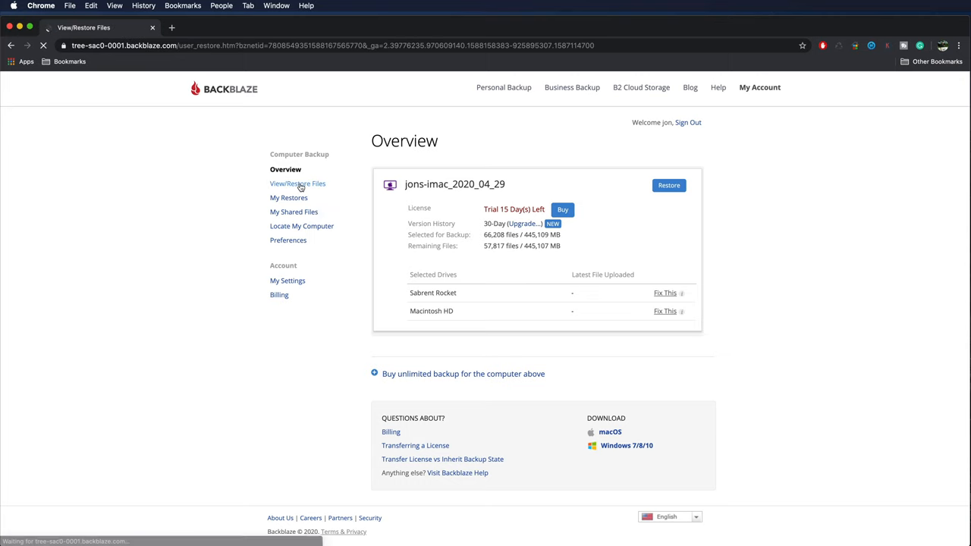
left_click(298, 183)
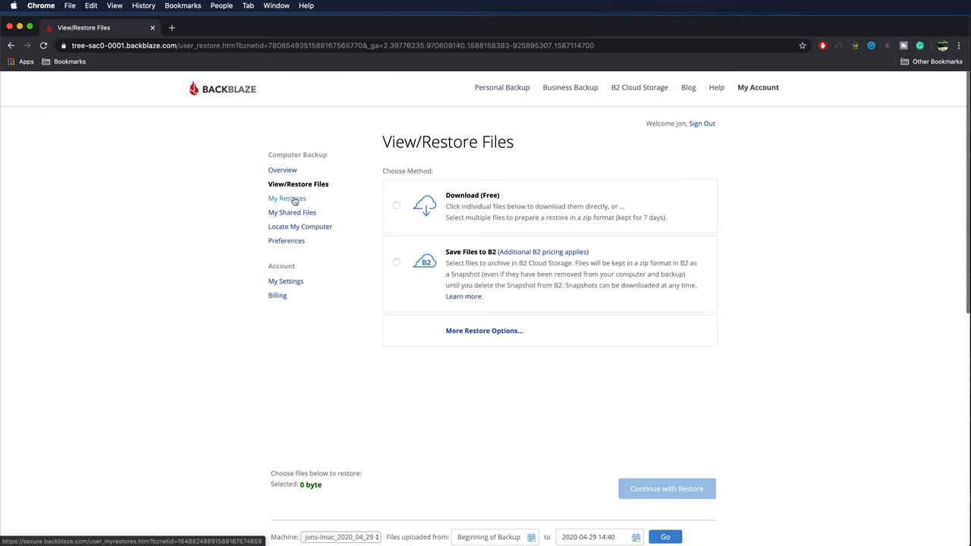
left_click(287, 198)
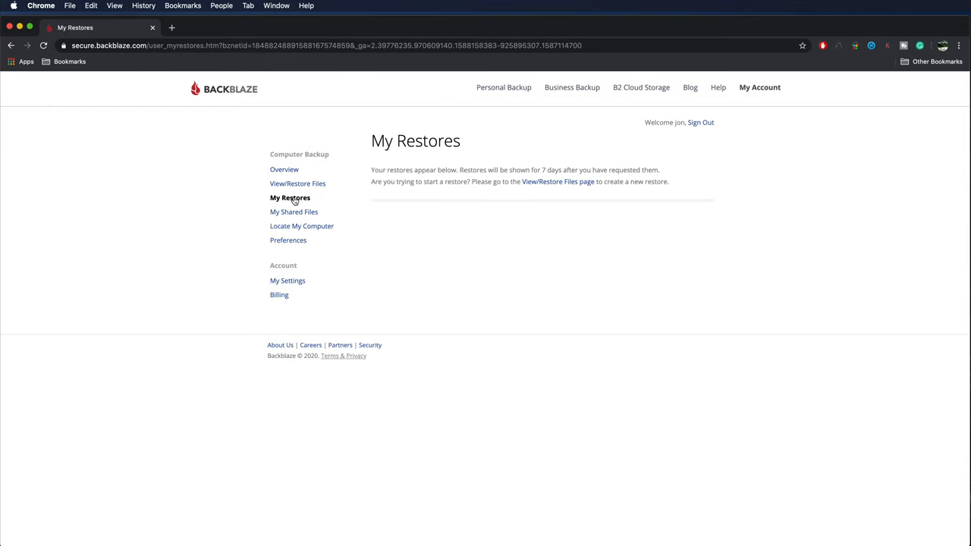
mouse_move(294, 211)
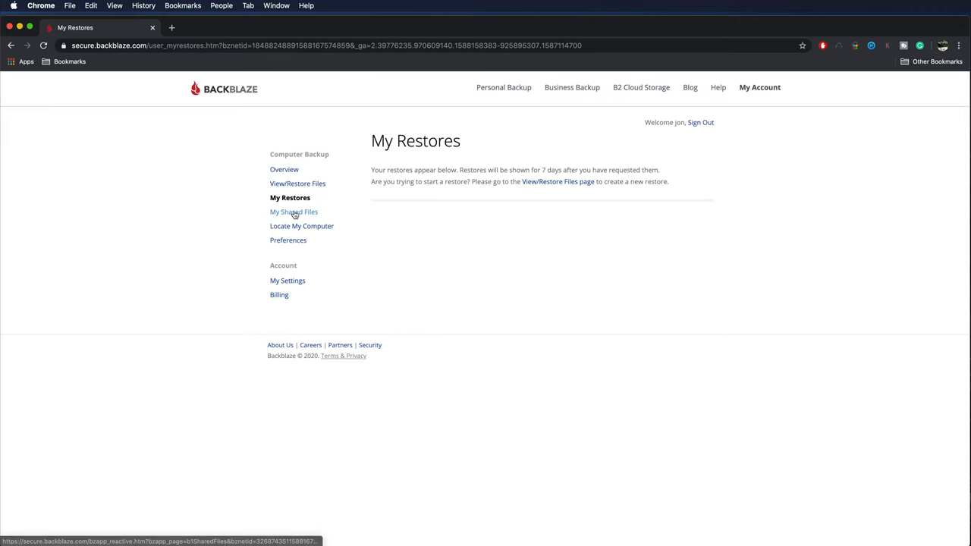
Browse My Shared Files, Locate My Computer, Preferences and My Settings
left_click(294, 212)
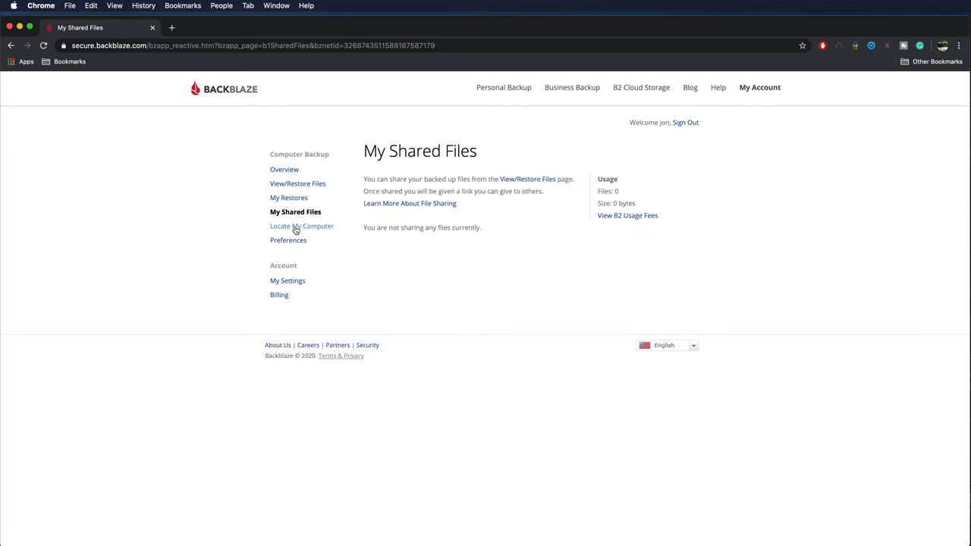
left_click(302, 226)
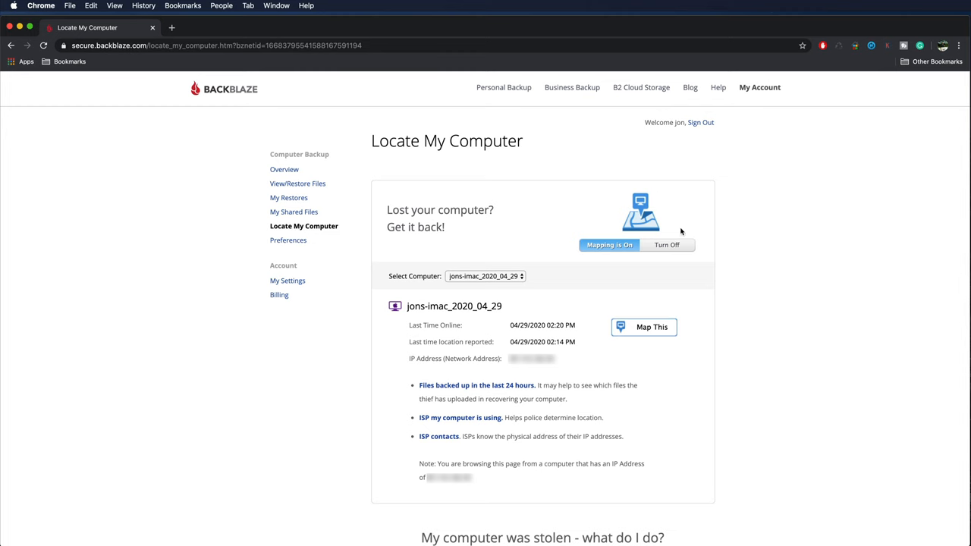
scroll("down", 3)
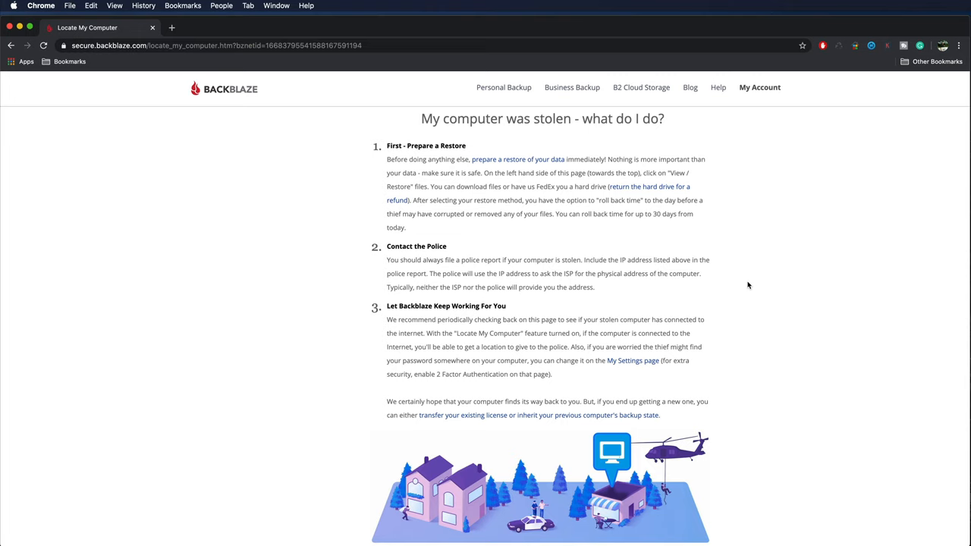
left_click(289, 240)
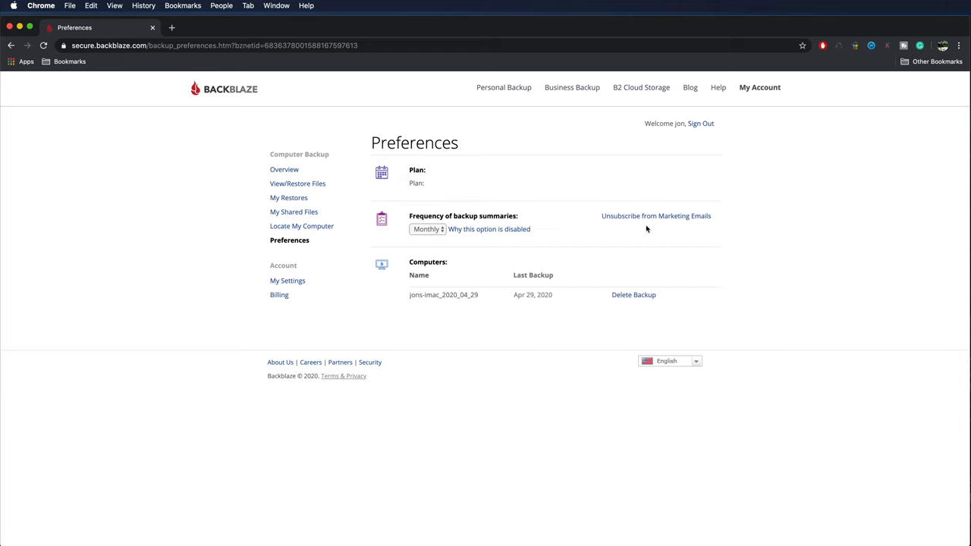
mouse_move(490, 293)
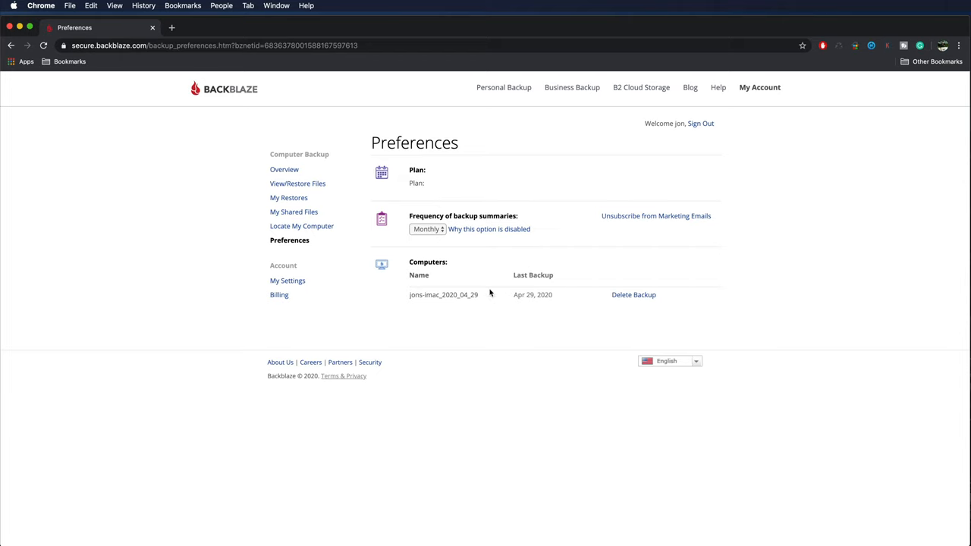
mouse_move(288, 281)
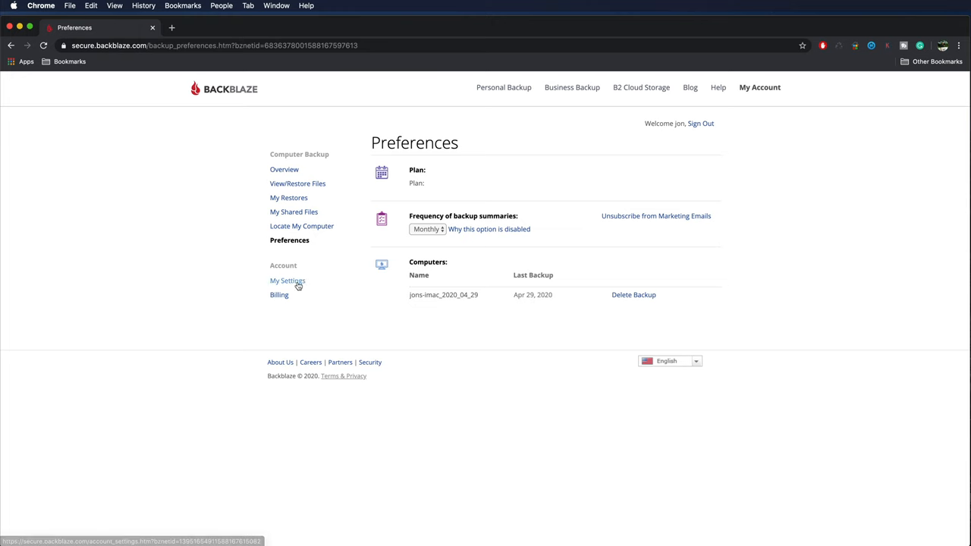
left_click(288, 281)
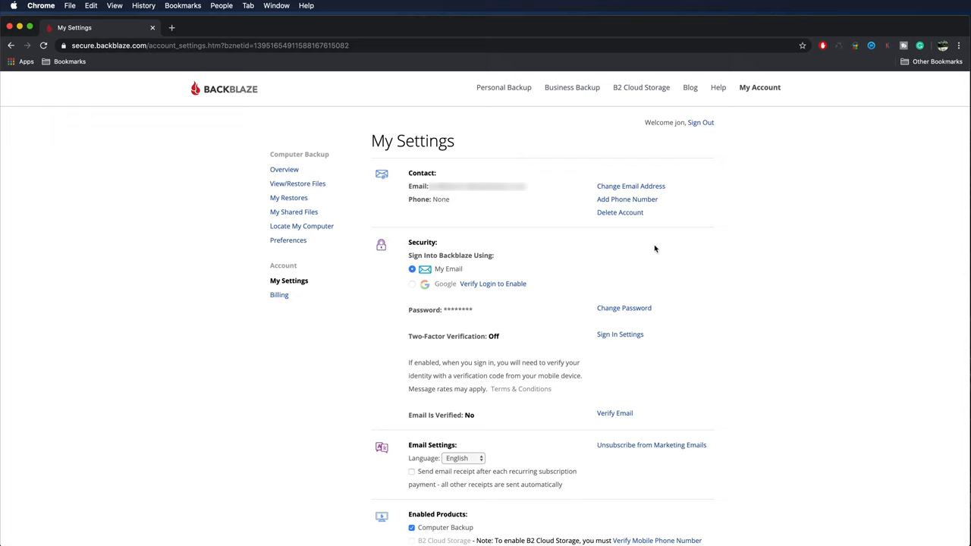
mouse_move(760, 329)
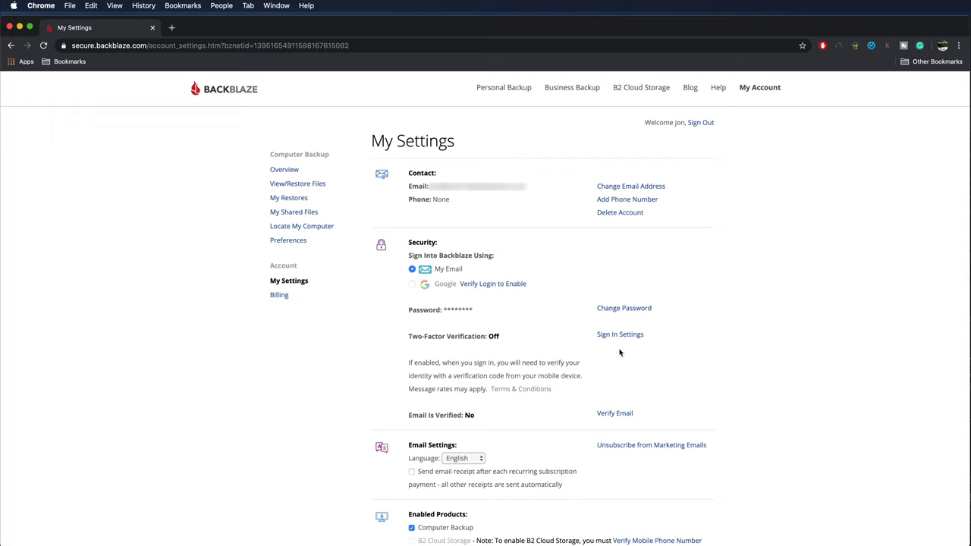
mouse_move(619, 335)
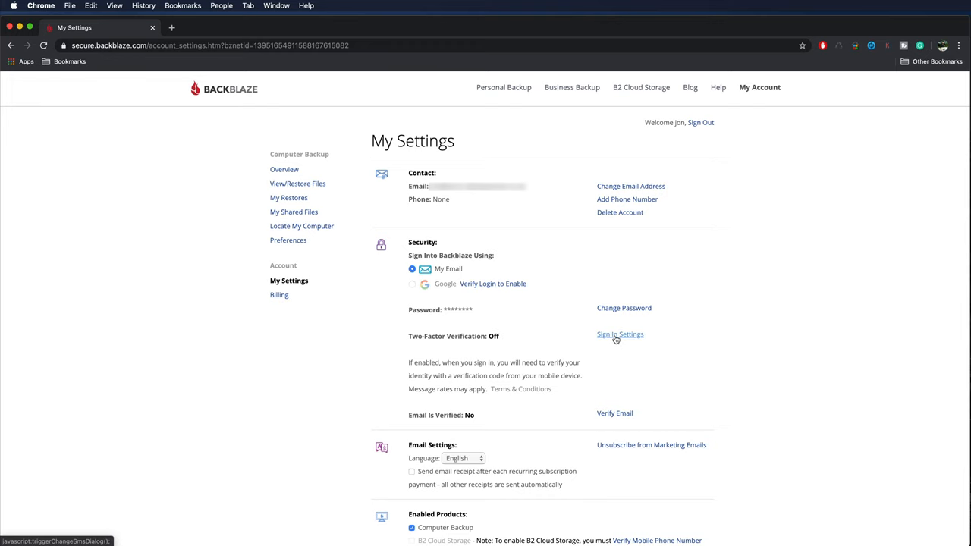
Use the Sign In Settings link beside Two-Factor Verification to reach phone verification
left_click(620, 334)
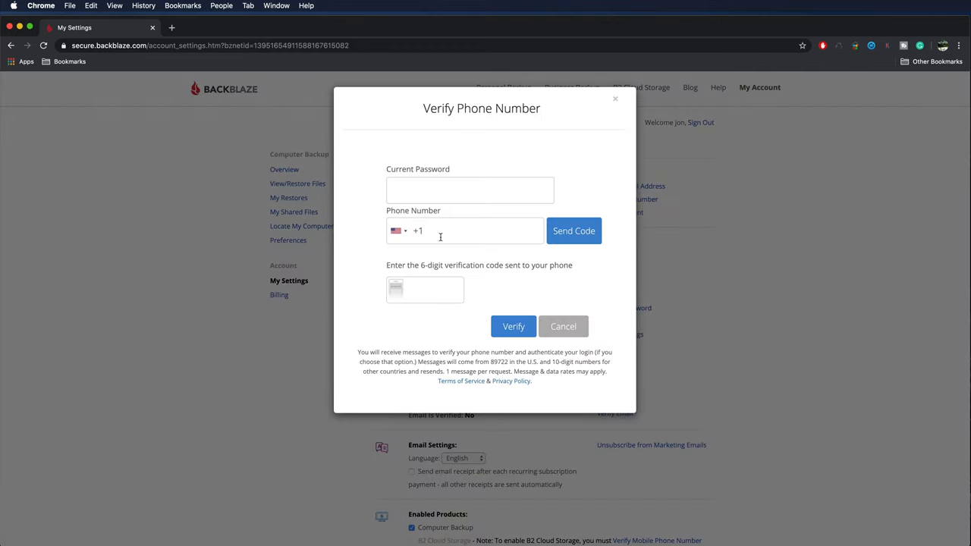
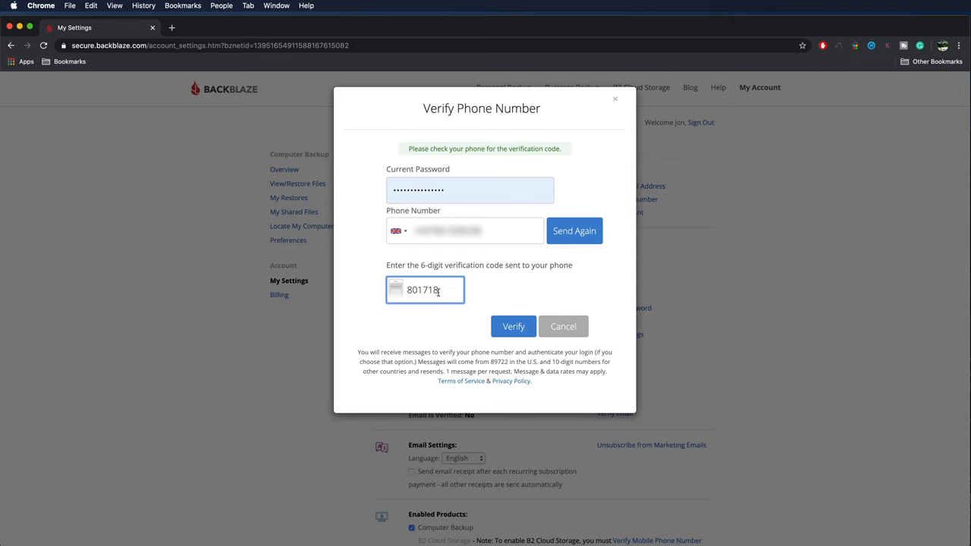
left_click(513, 326)
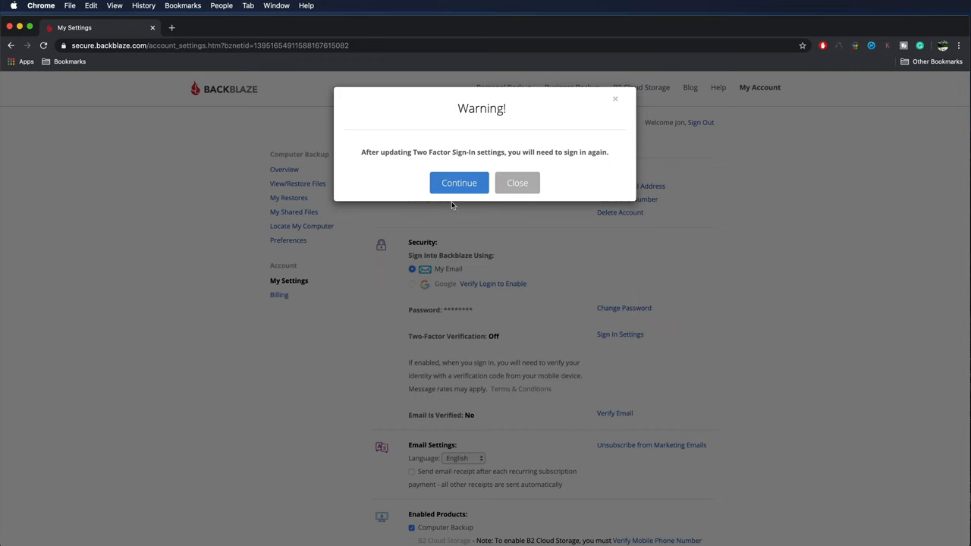
left_click(459, 183)
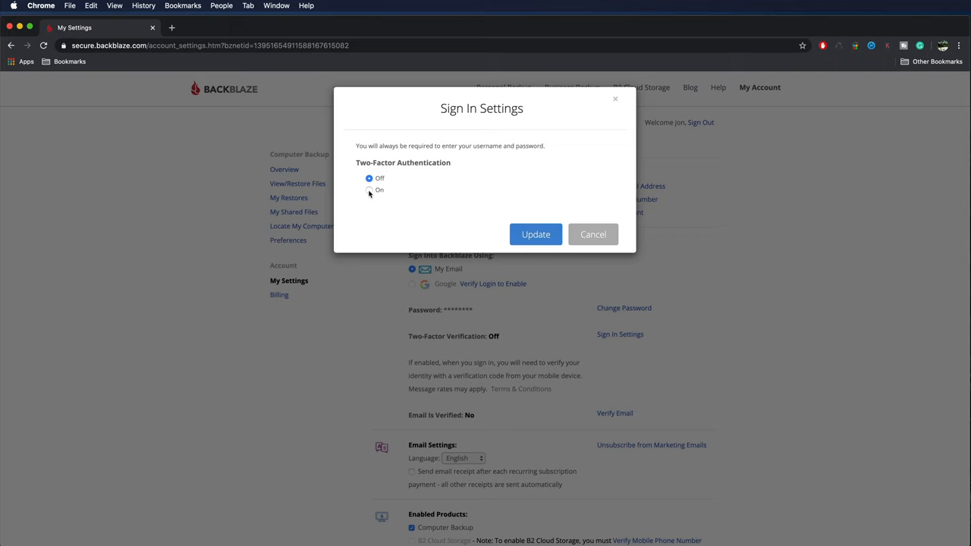
left_click(369, 190)
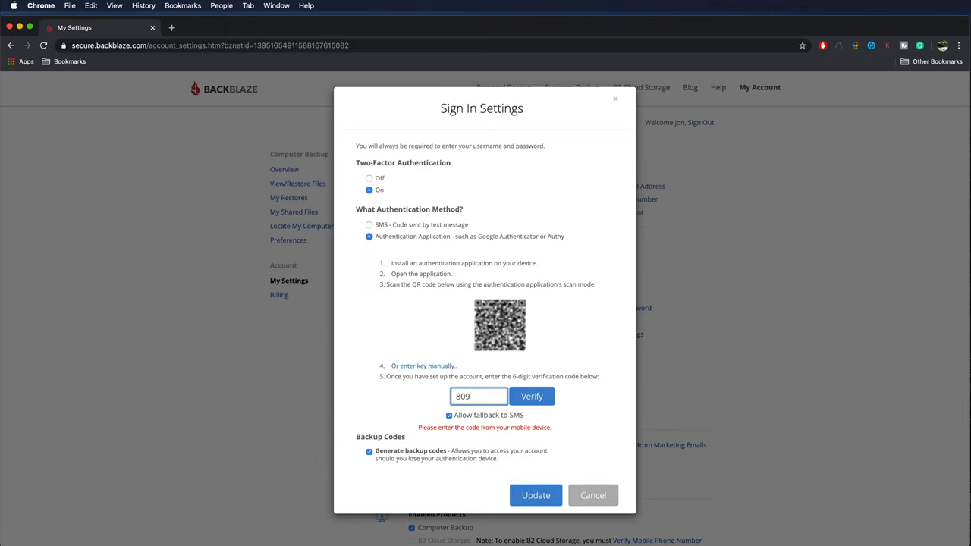
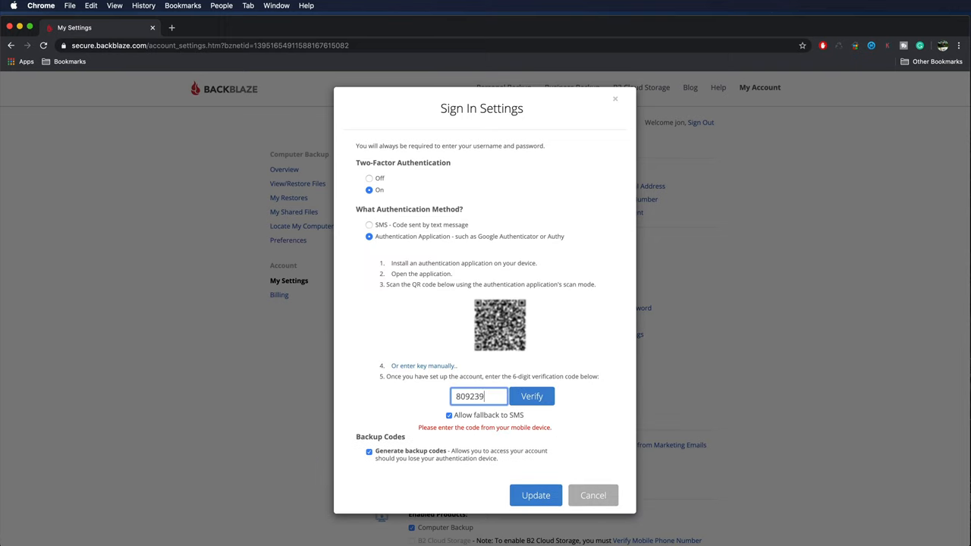
left_click(532, 396)
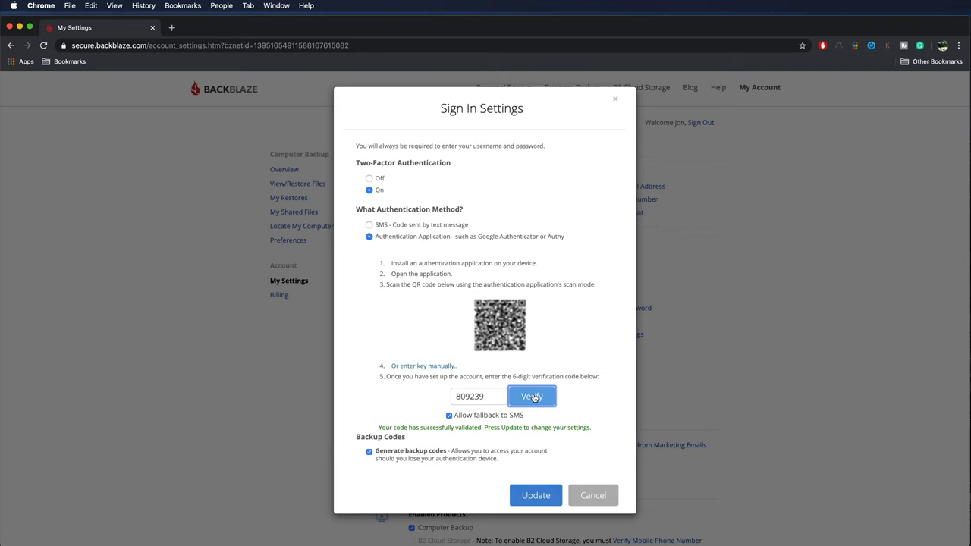
left_click(536, 496)
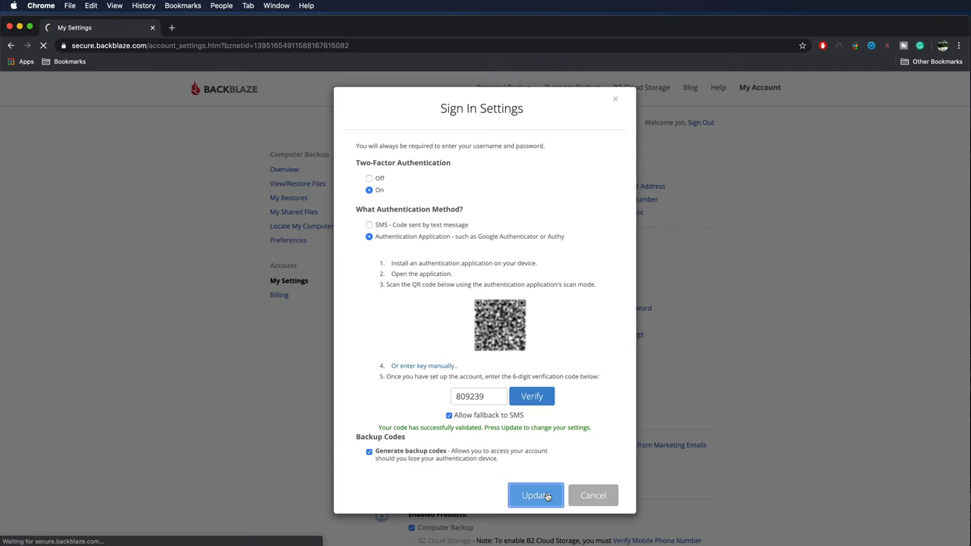
left_click(535, 496)
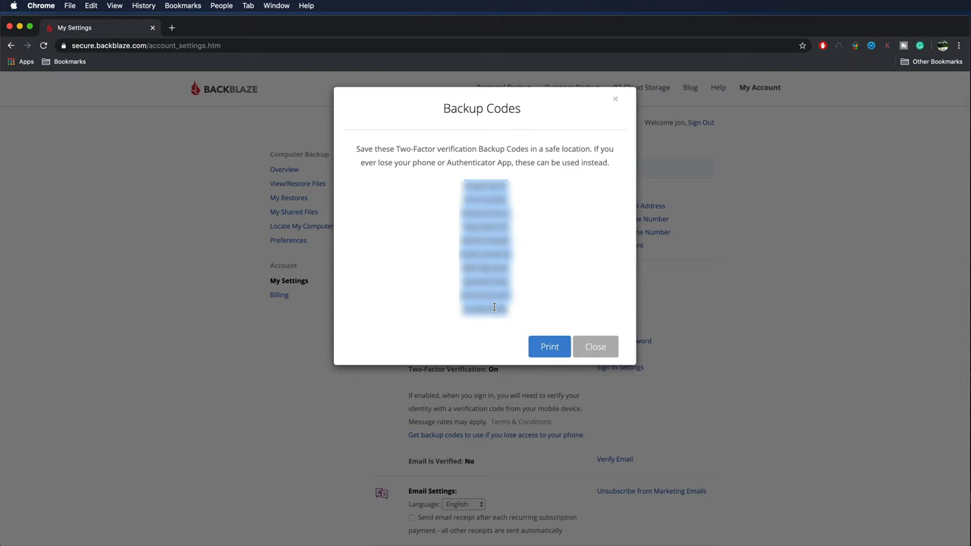
mouse_move(512, 329)
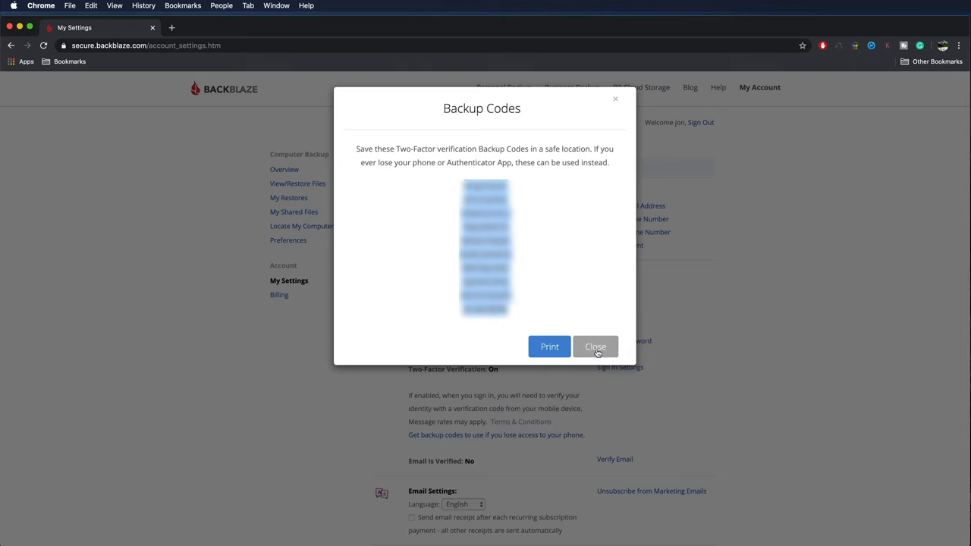
left_click(596, 346)
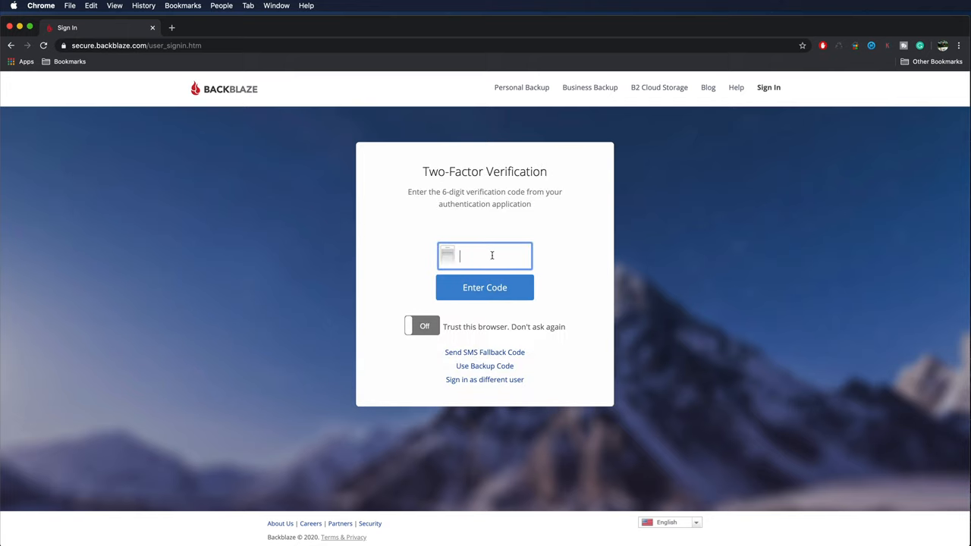
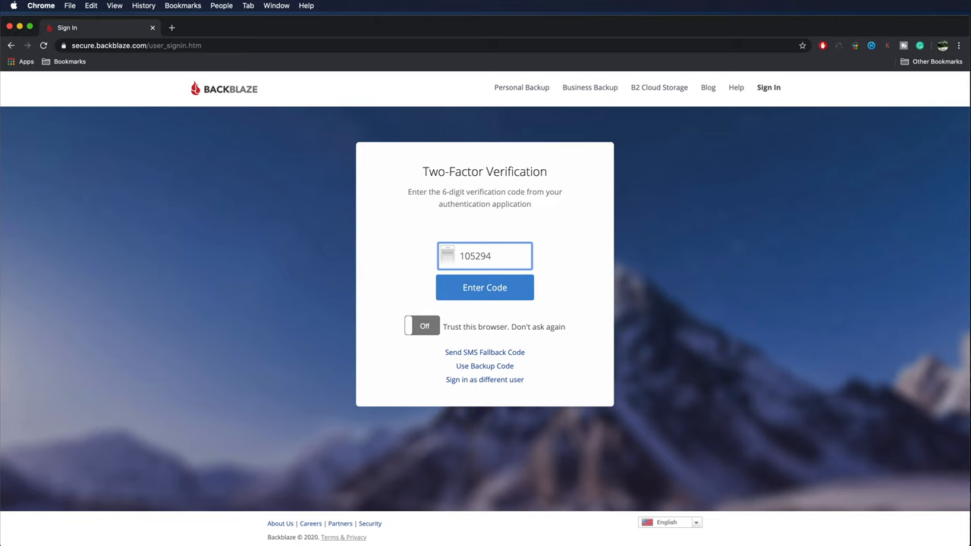
left_click(424, 326)
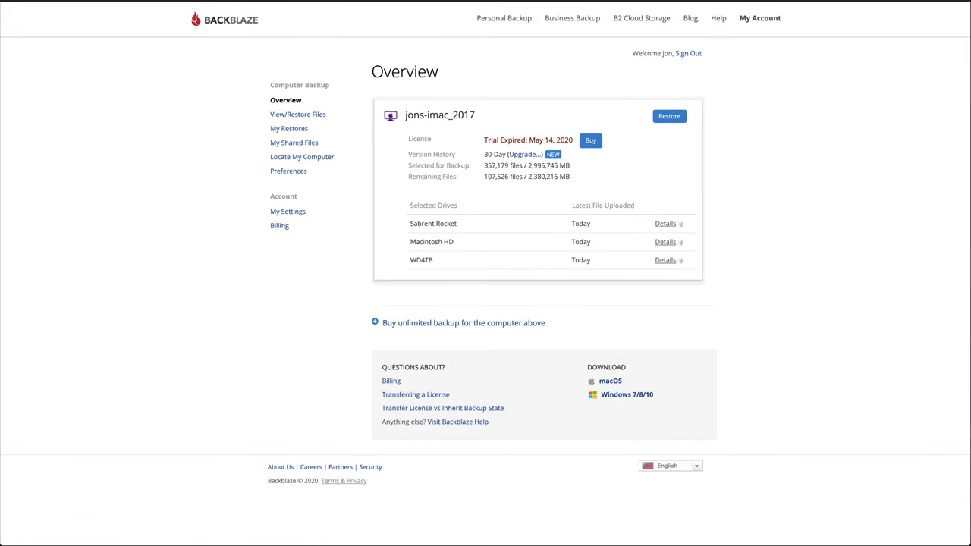
mouse_move(459, 177)
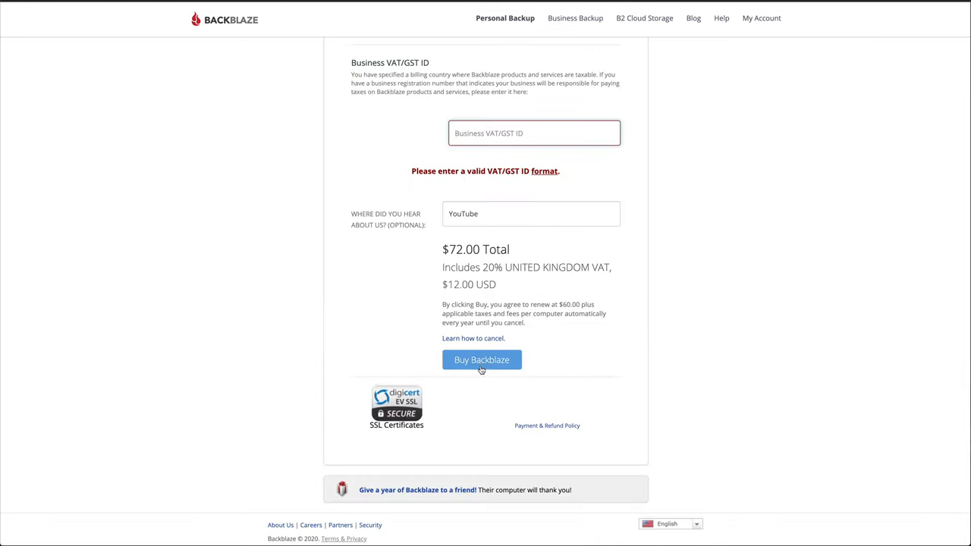
Purchase the unlimited backup plan so the computer is licensed as Paid Unlimited
left_click(481, 359)
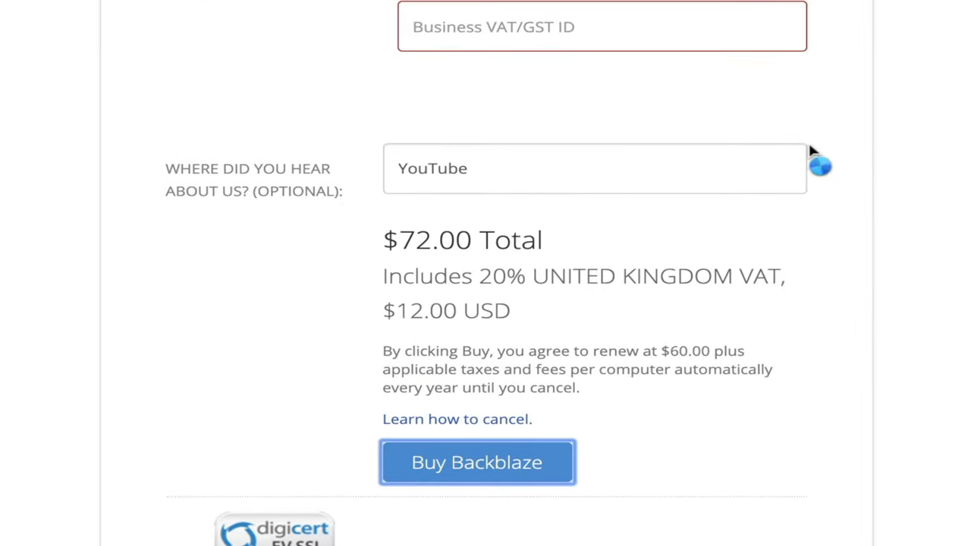
left_click(476, 462)
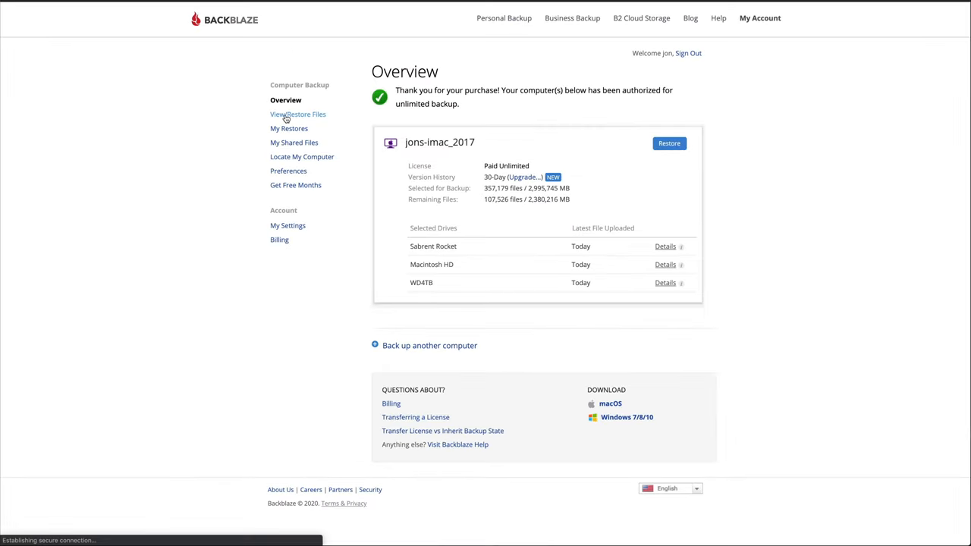
left_click(297, 114)
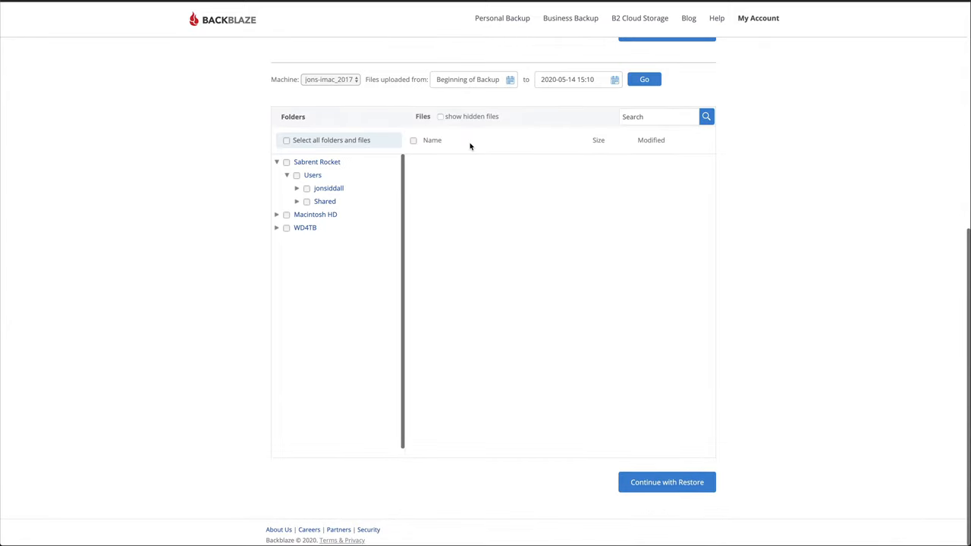
mouse_move(371, 132)
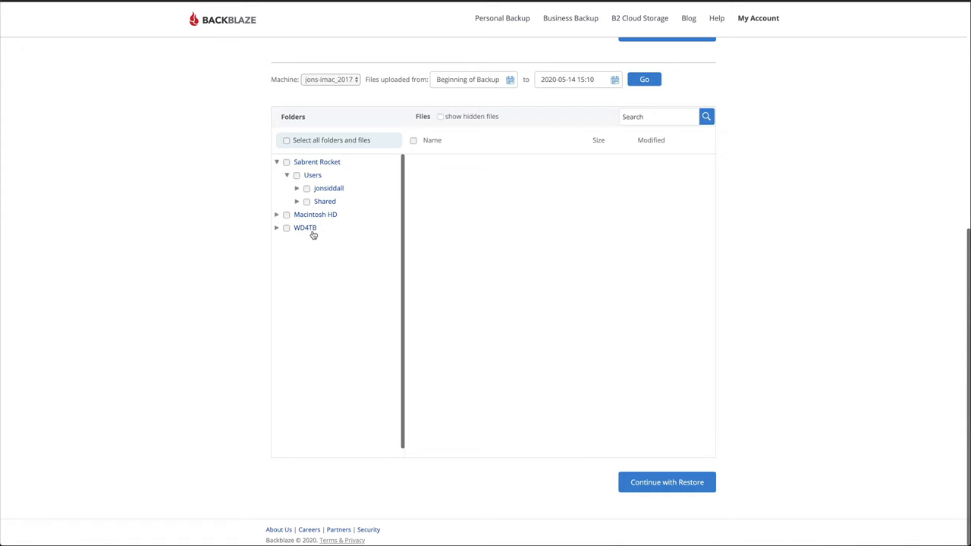
left_click(277, 228)
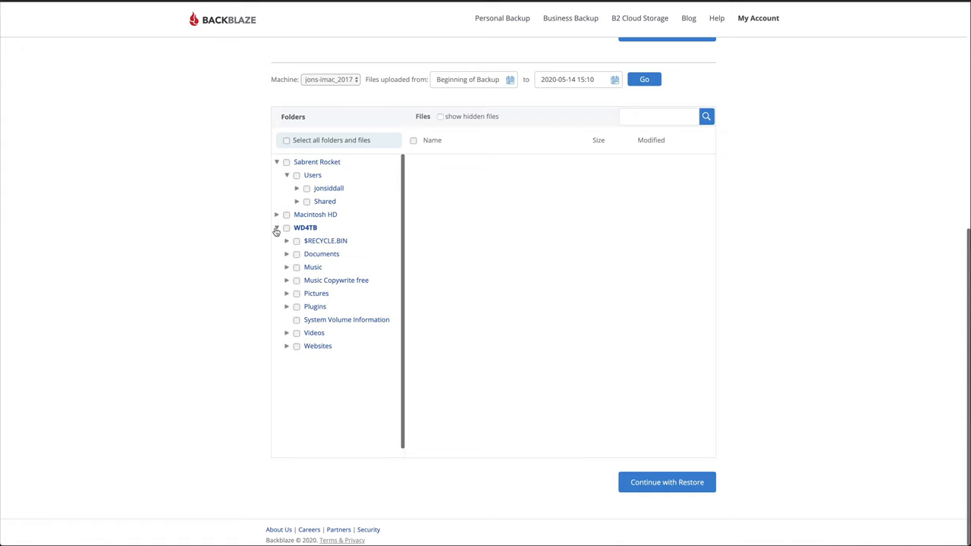
left_click(276, 228)
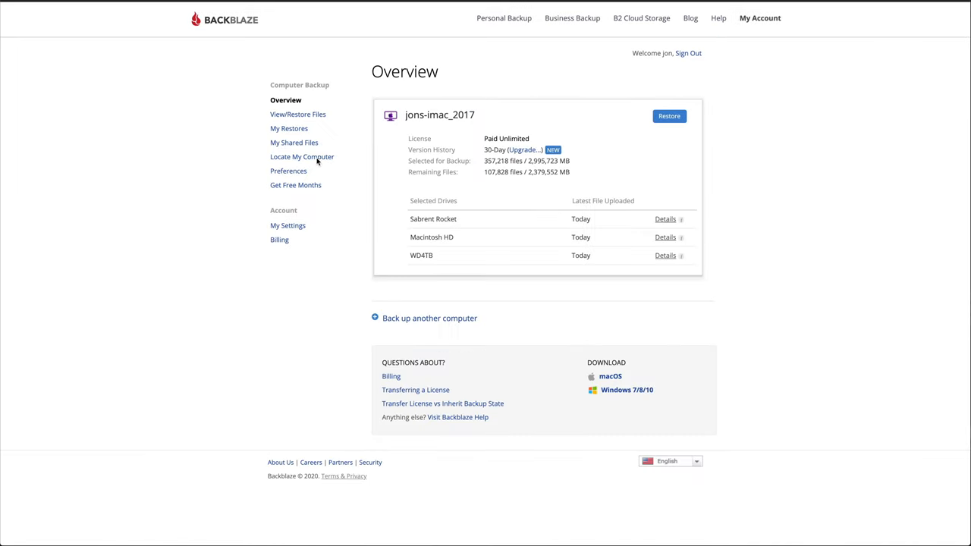
View the Locate My Computer page, then go to the Help knowledge base
left_click(302, 157)
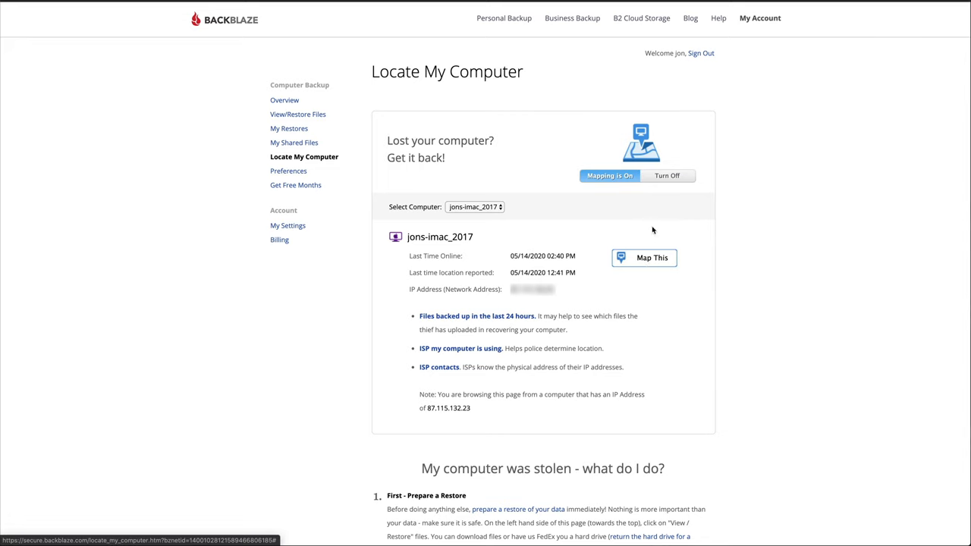
left_click(644, 258)
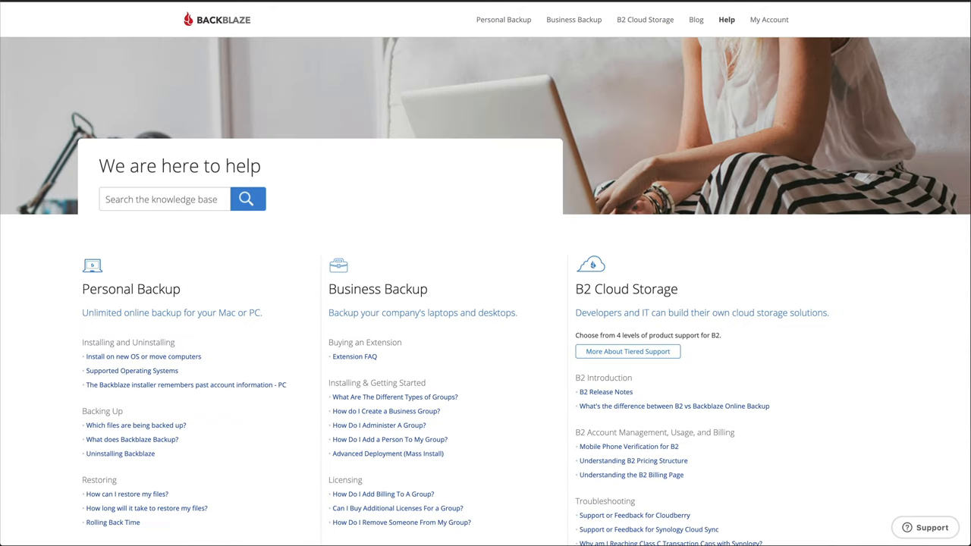
Scroll the Help page down to the Contact Support options
scroll("down", 3)
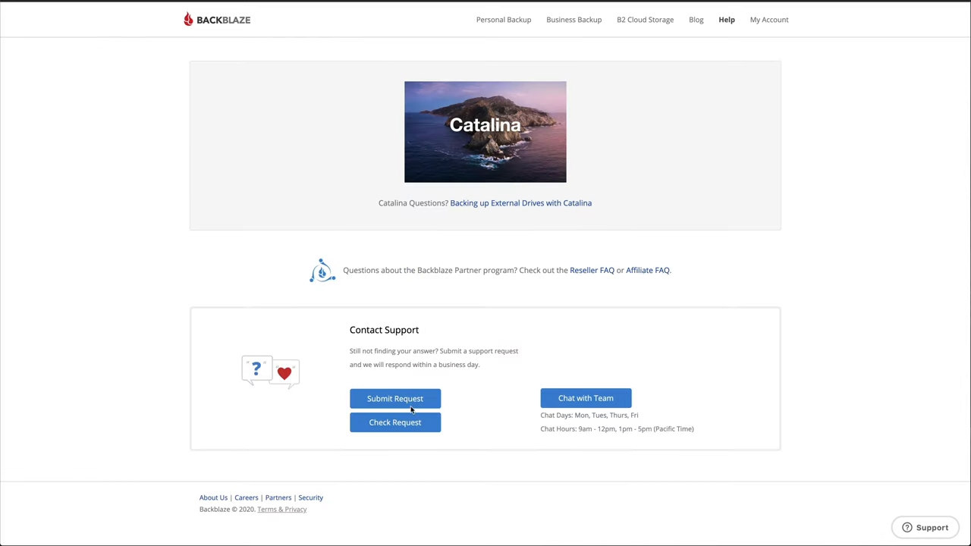
mouse_move(584, 398)
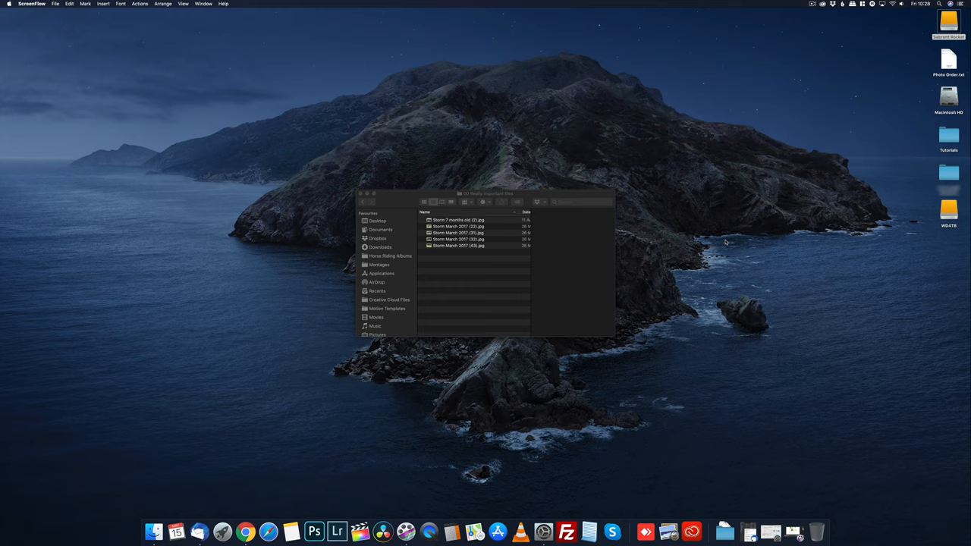
mouse_move(478, 202)
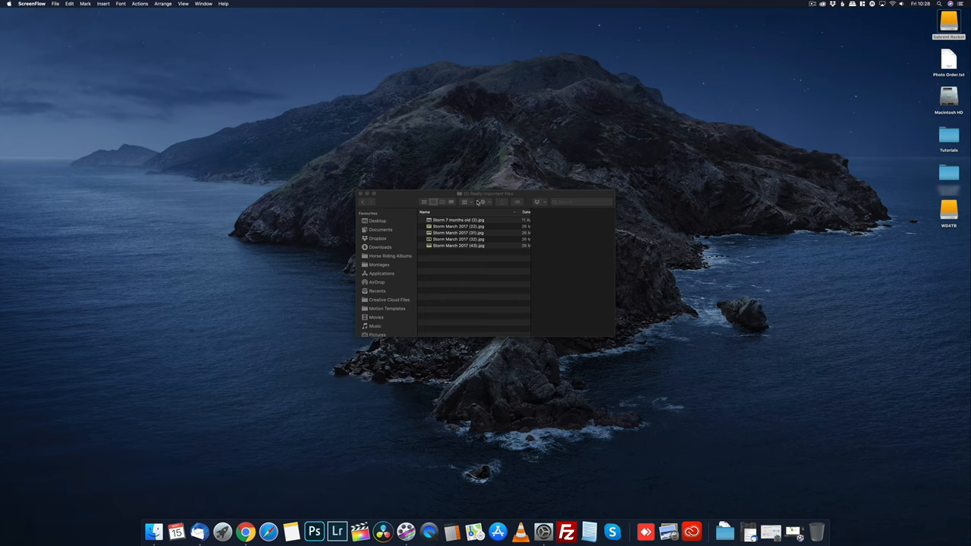
Preview the Storm 7 months old and Storm March 2017 photos
left_click(455, 220)
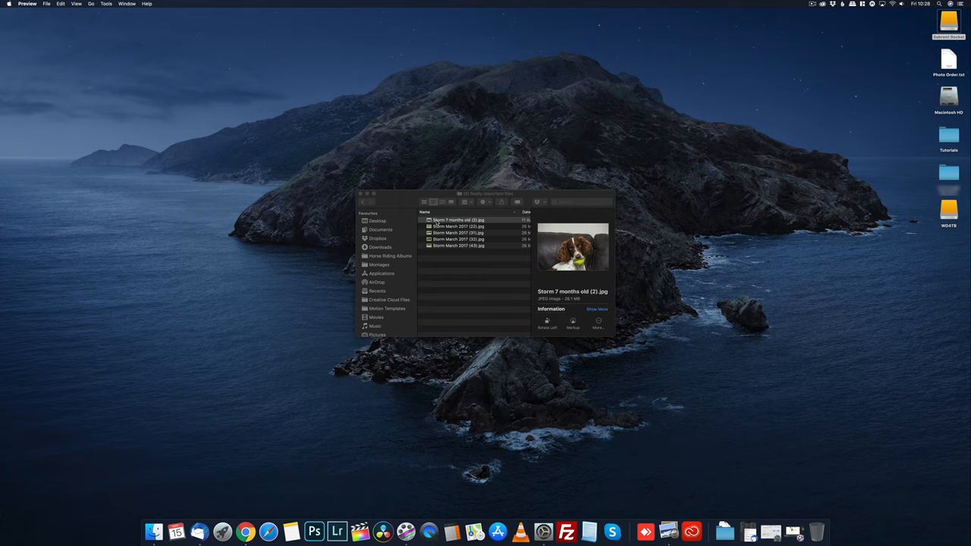
double_click(457, 220)
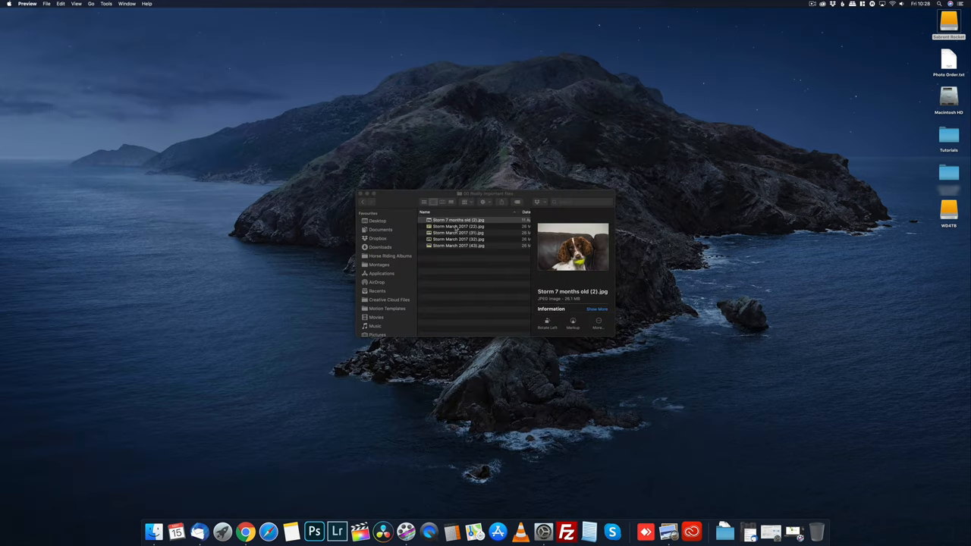
double_click(458, 226)
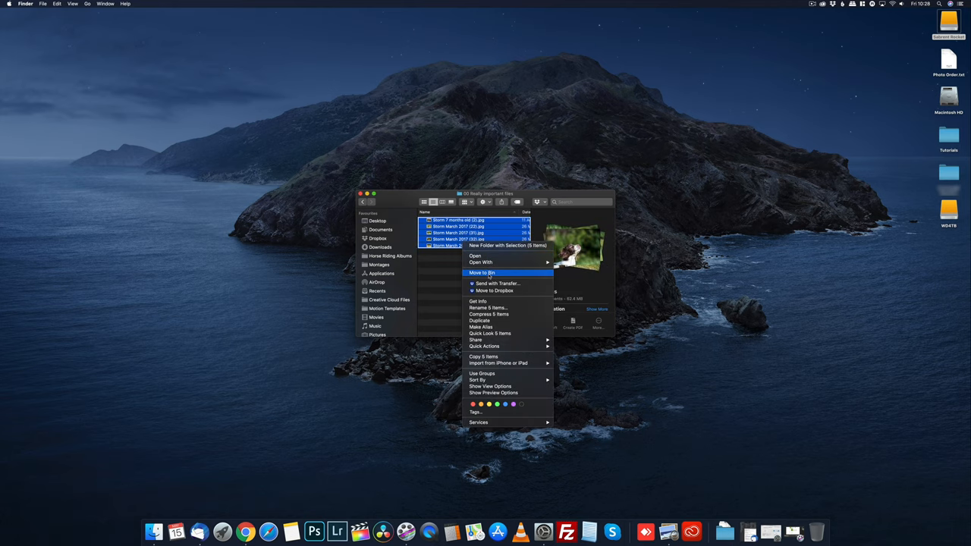
Delete all five Storm photos and permanently empty the Bin
left_click(481, 272)
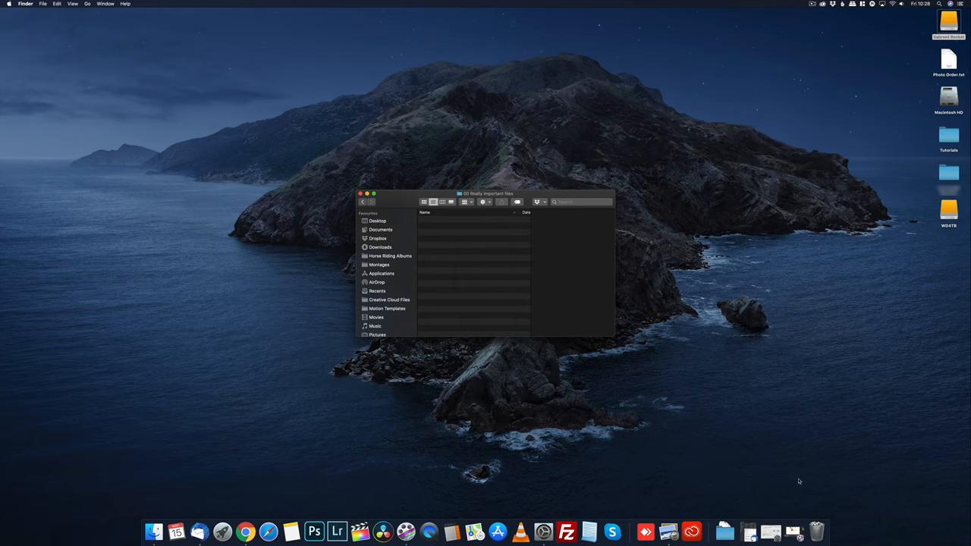
right_click(816, 531)
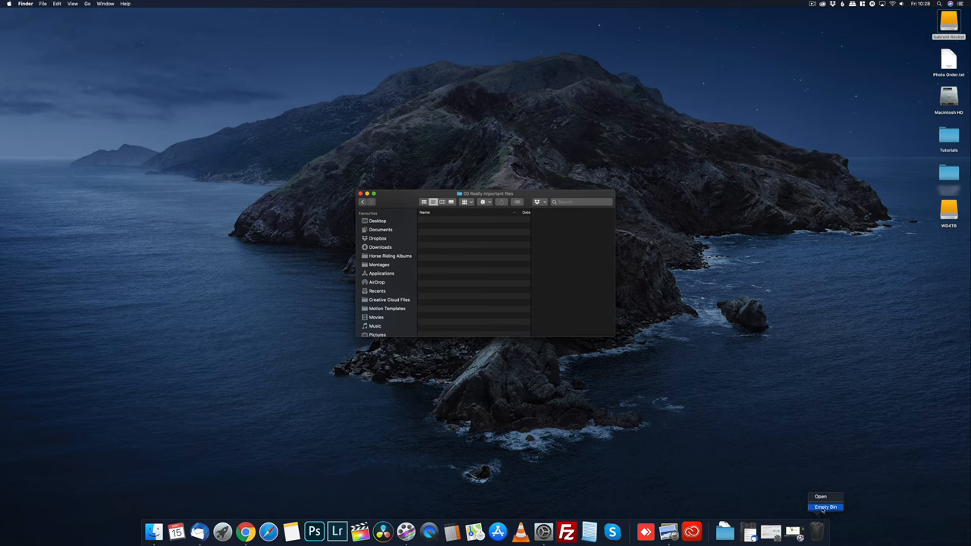
left_click(825, 506)
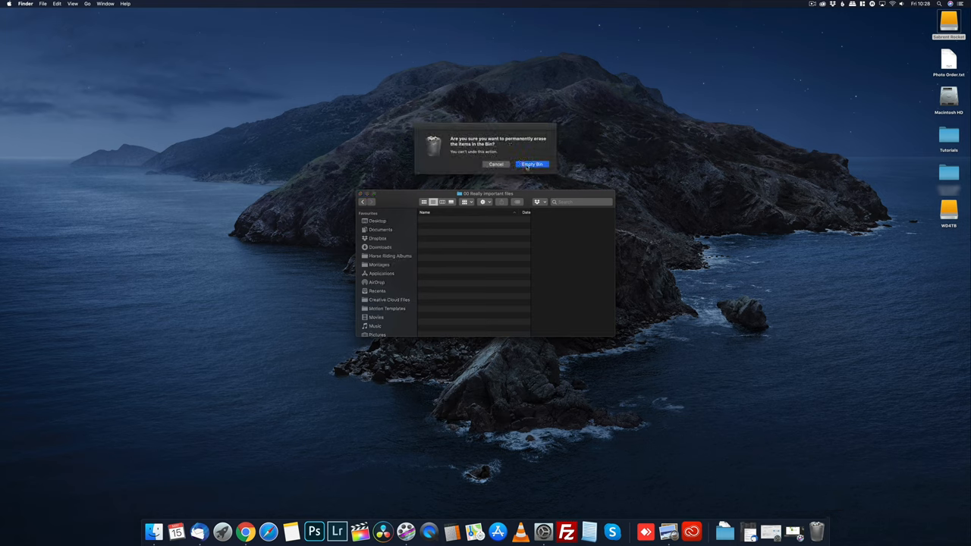
left_click(531, 164)
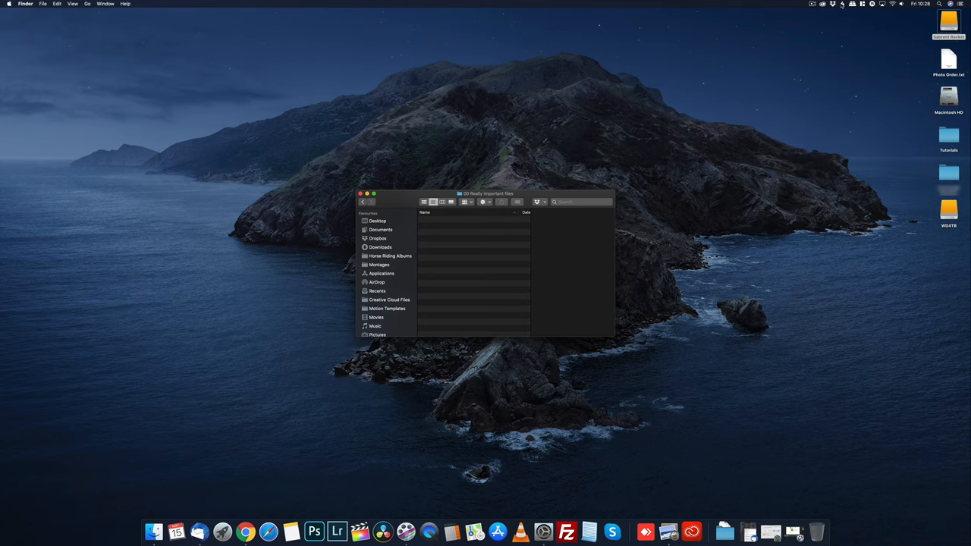
Start Restore Files and expand the backup tree to Documents' 00 Really important files
left_click(833, 4)
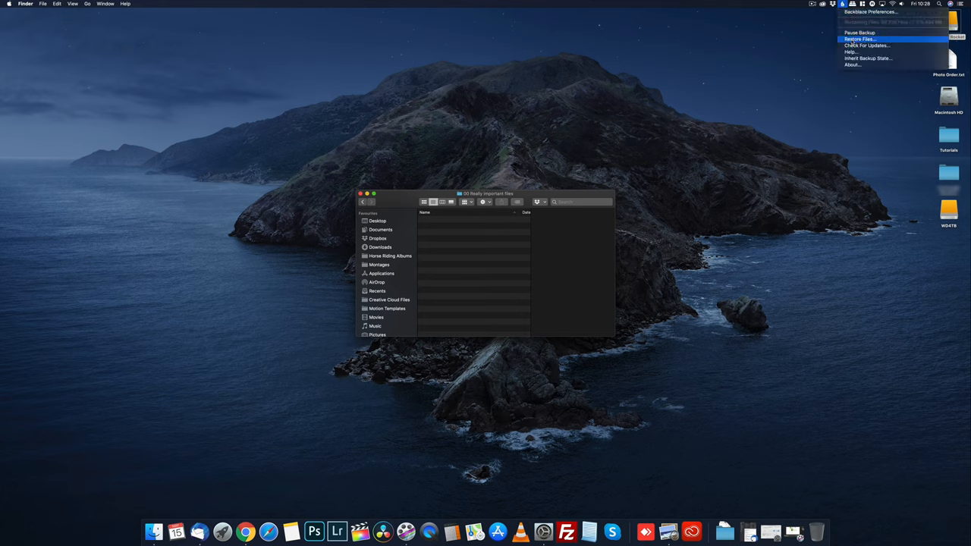
left_click(859, 39)
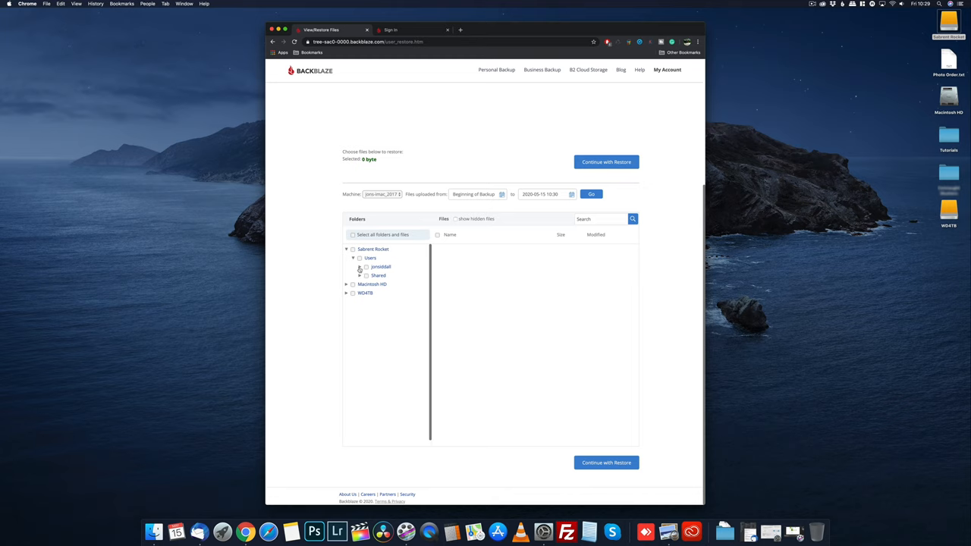
left_click(360, 266)
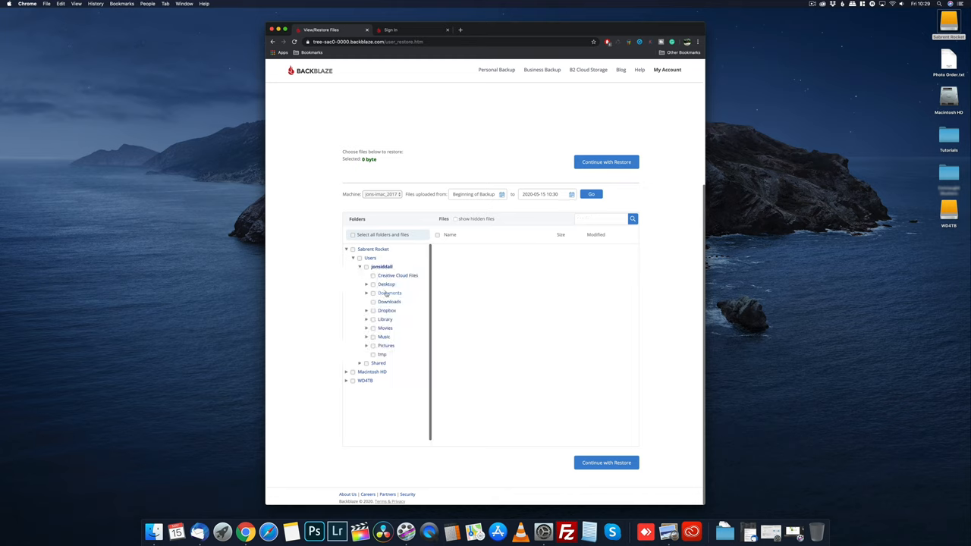
left_click(366, 292)
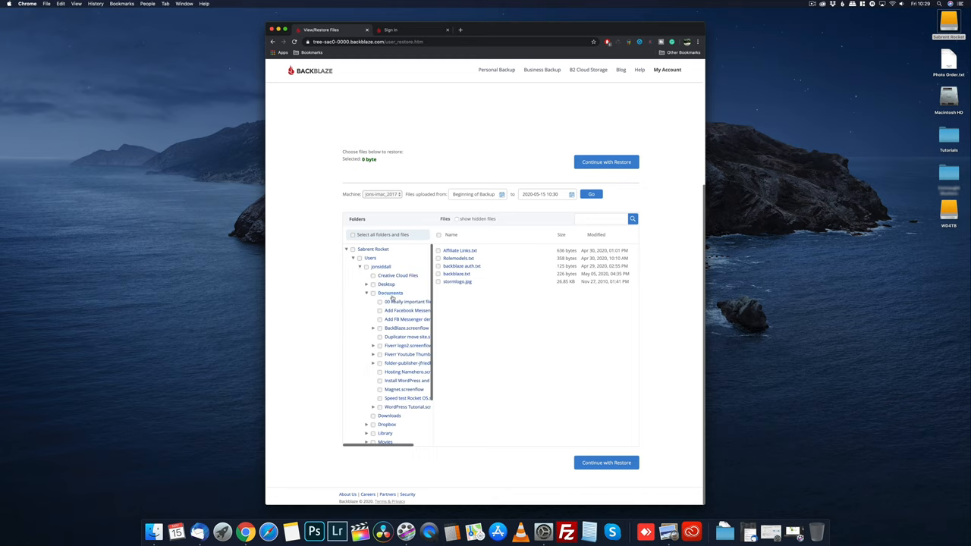
left_click(406, 301)
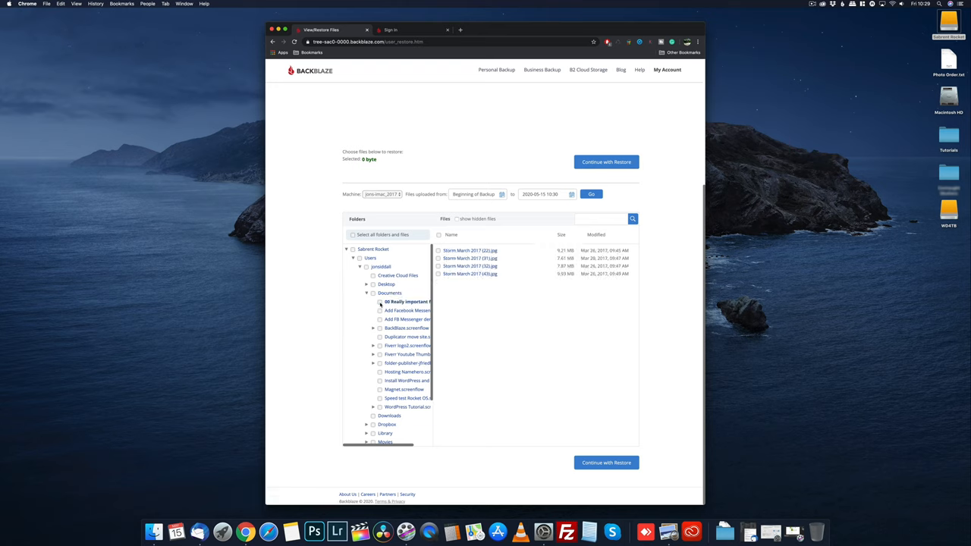
Tick the folder's four Storm March 2017 photos and submit the restore request
left_click(380, 302)
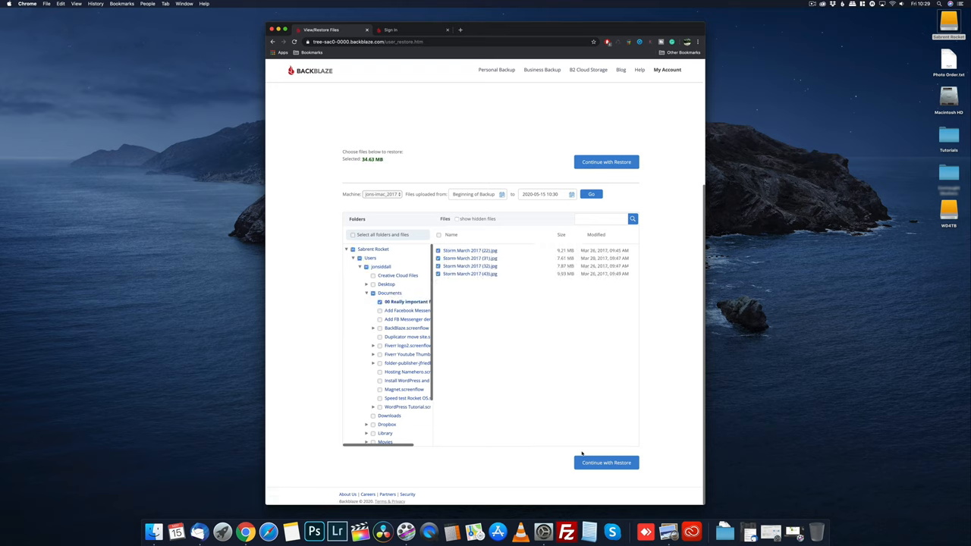
left_click(606, 463)
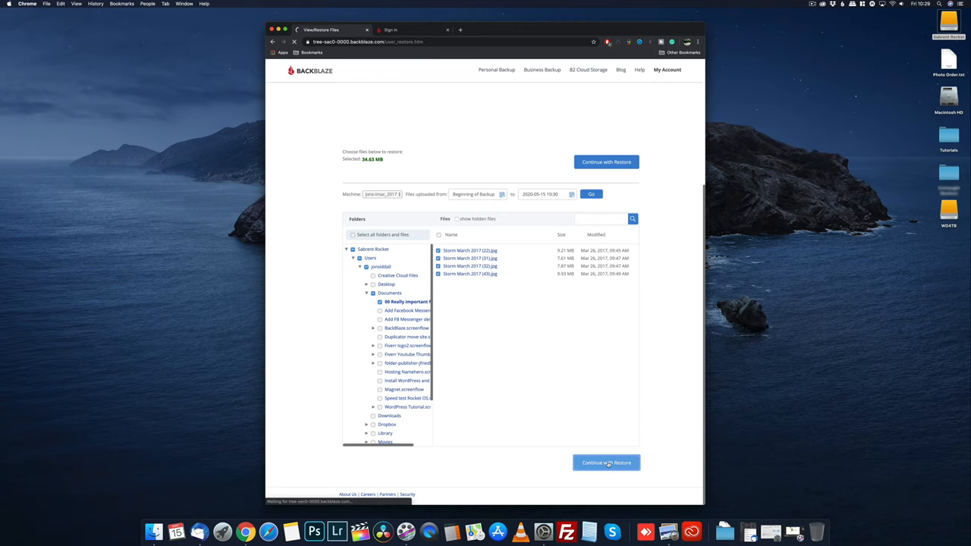
left_click(606, 463)
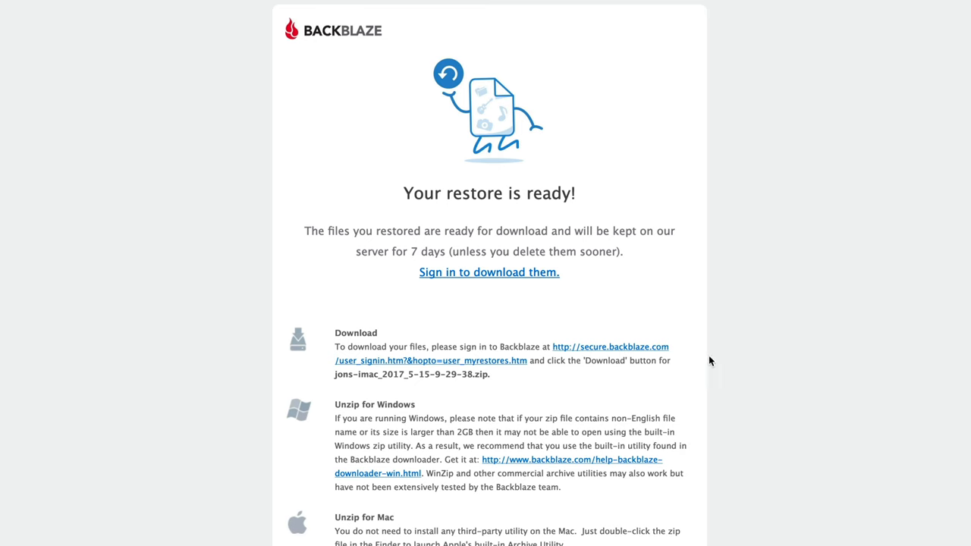
mouse_move(630, 354)
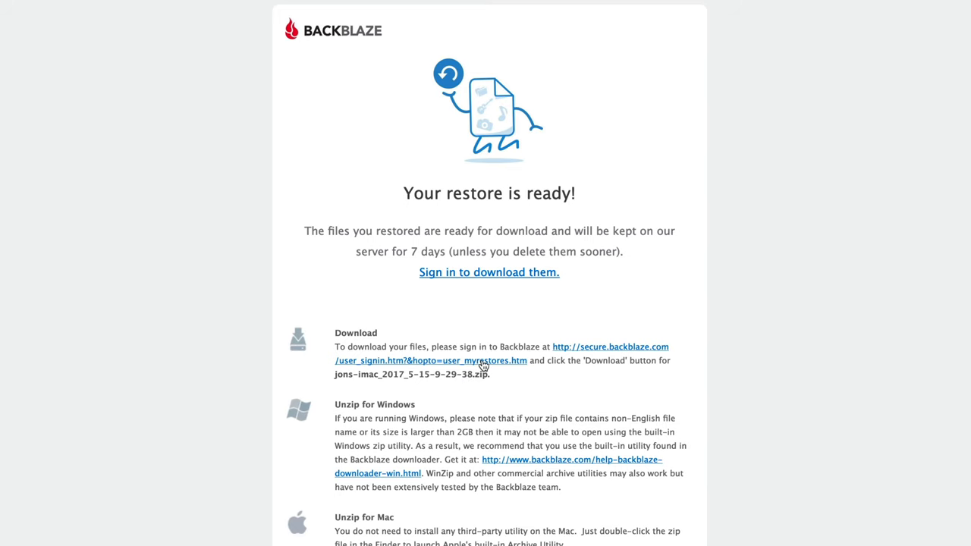
Sign in from the restore-ready email and download the 36.31 MB restore zip
left_click(489, 271)
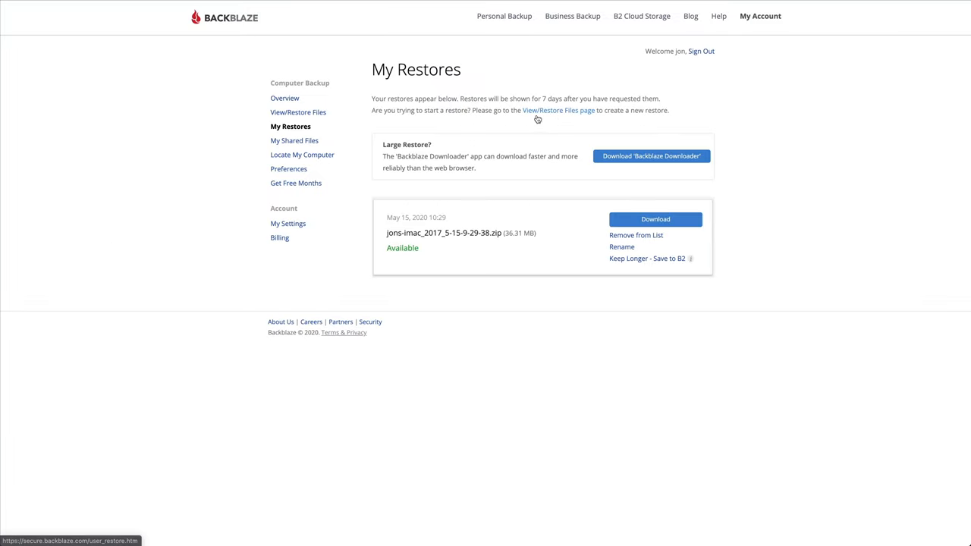
mouse_move(531, 161)
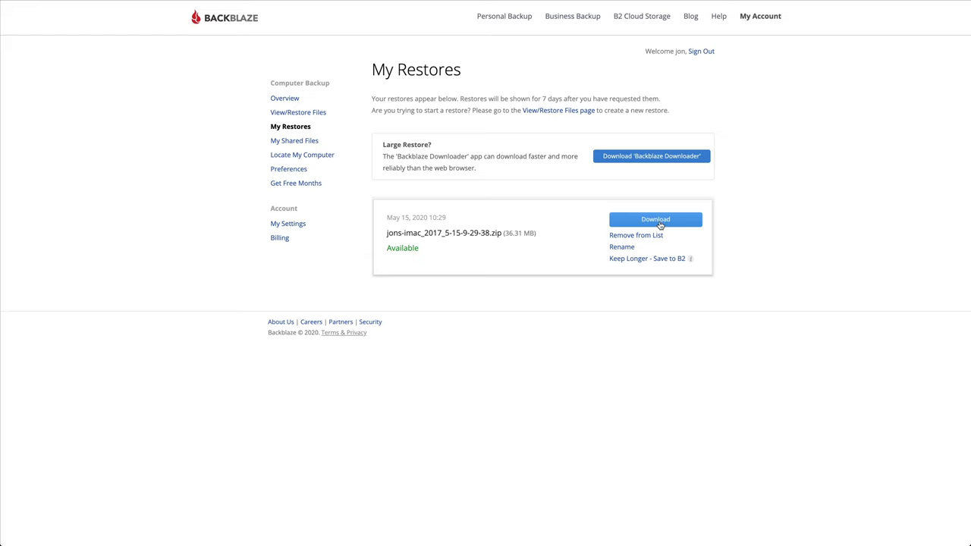
left_click(654, 219)
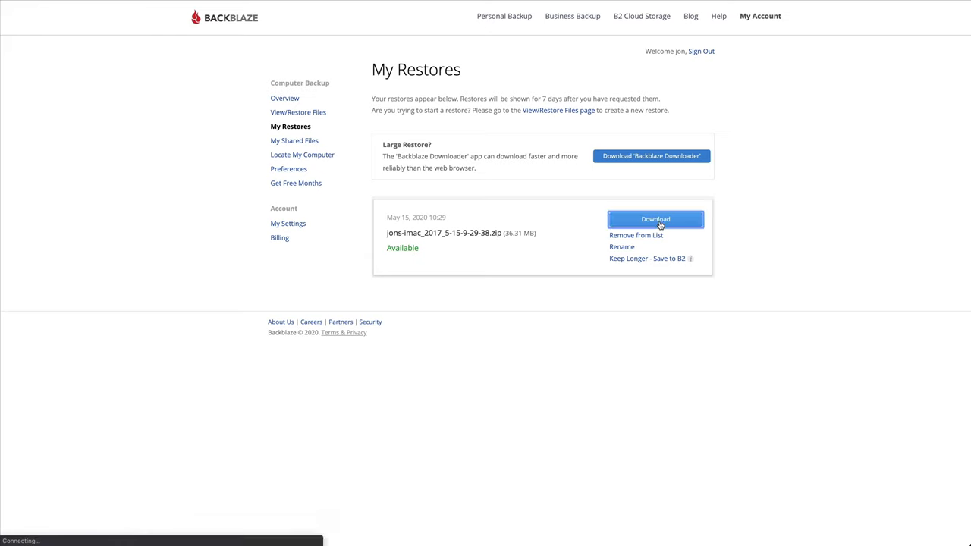
left_click(655, 219)
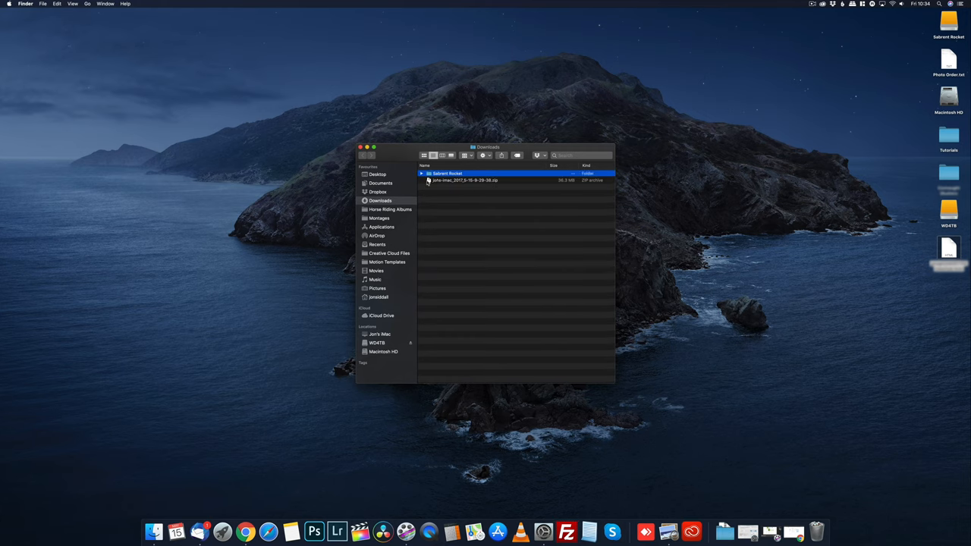
Drill into the restored Users folder in Downloads and browse the recovered Storm photos
right_click(465, 180)
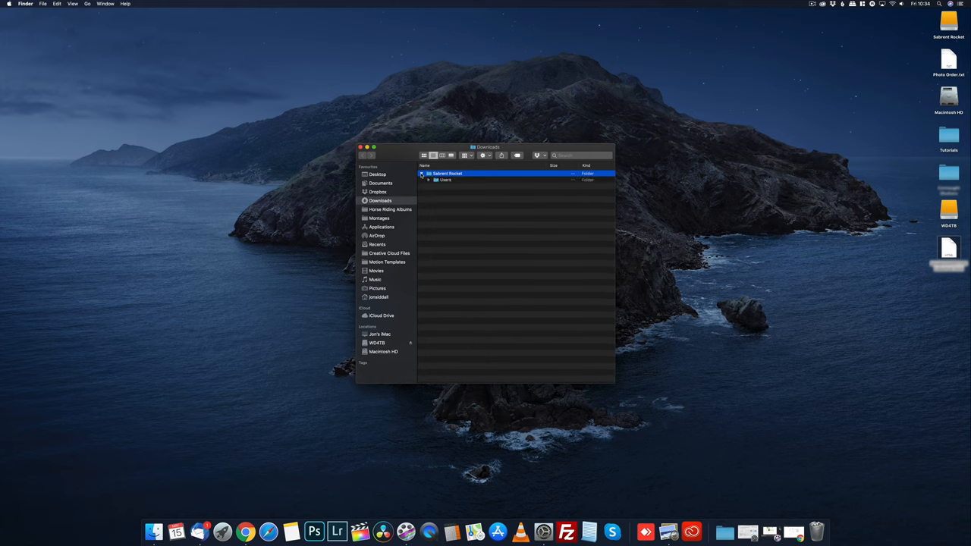
left_click(428, 179)
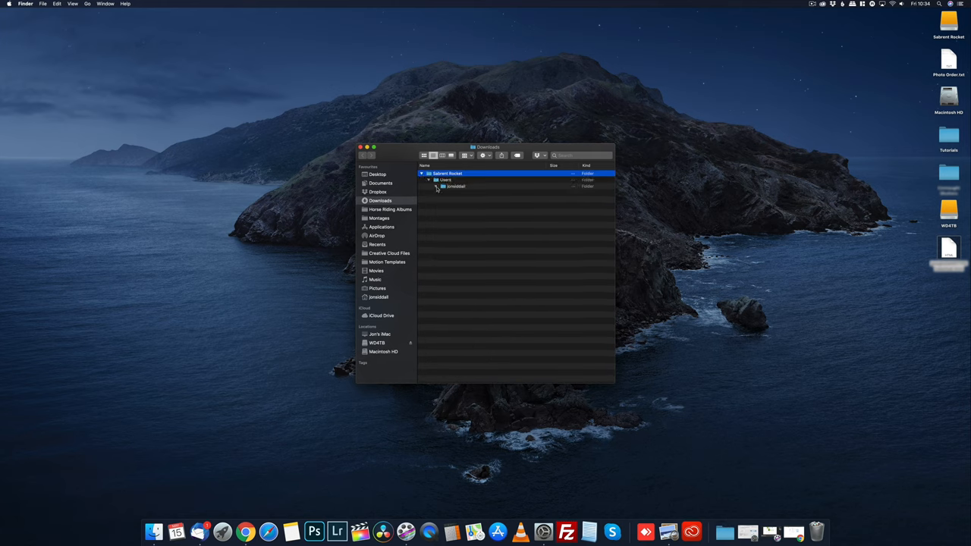
left_click(437, 186)
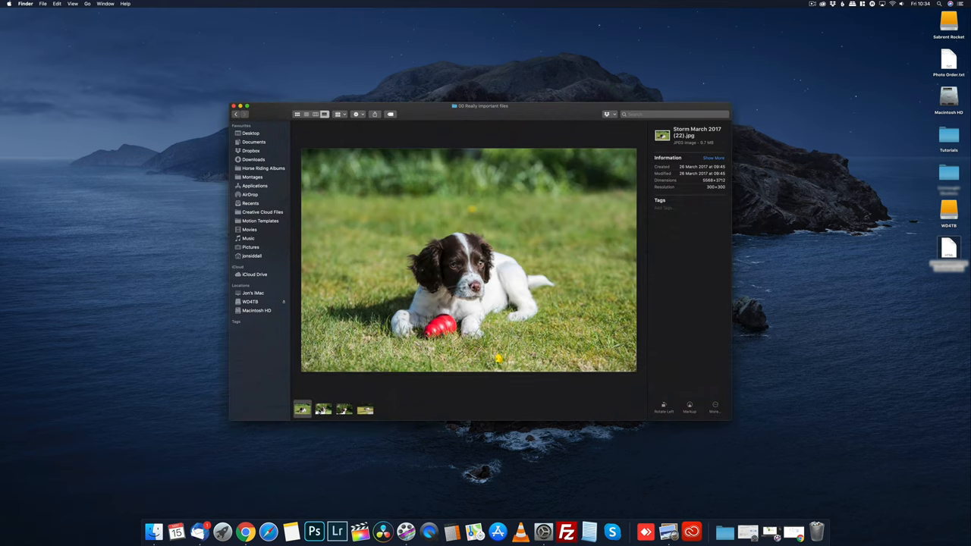
left_click(344, 410)
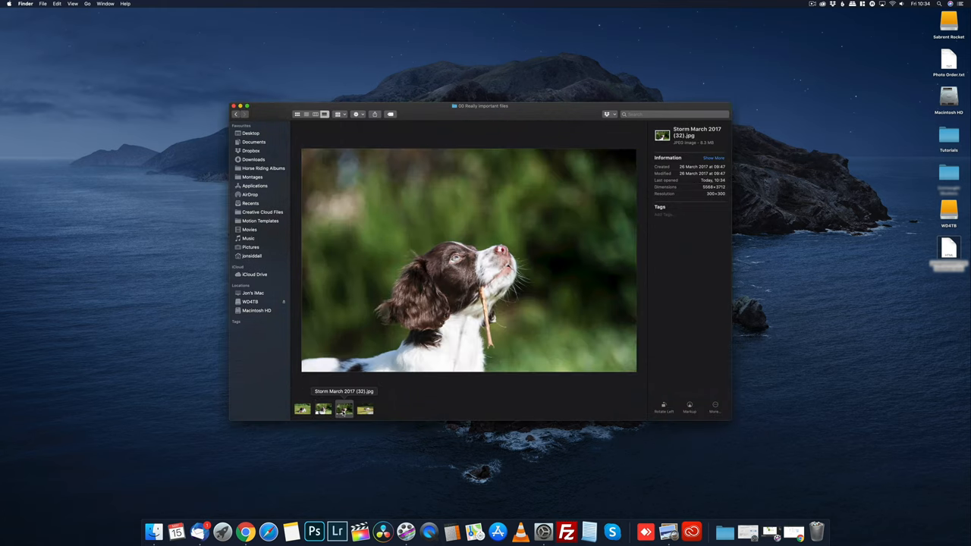
left_click(364, 409)
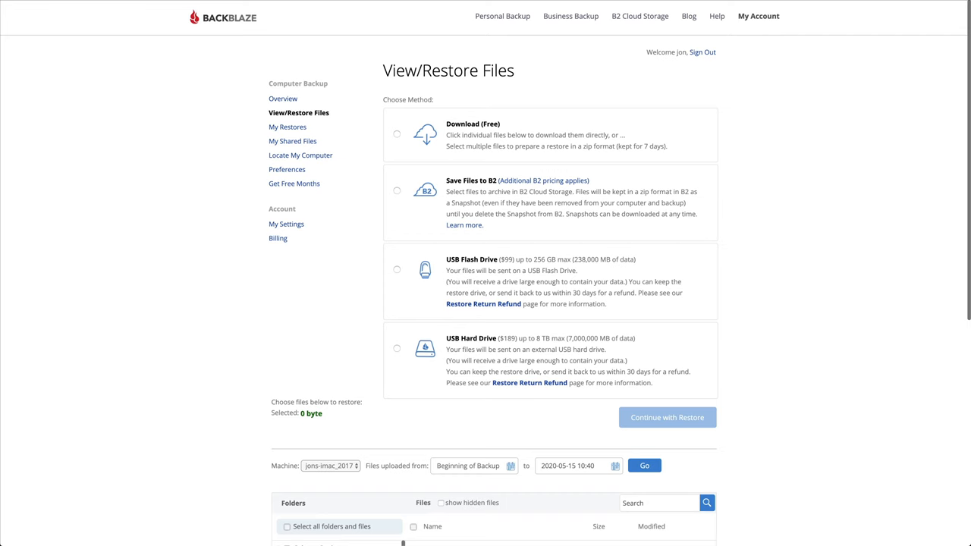
mouse_move(465, 127)
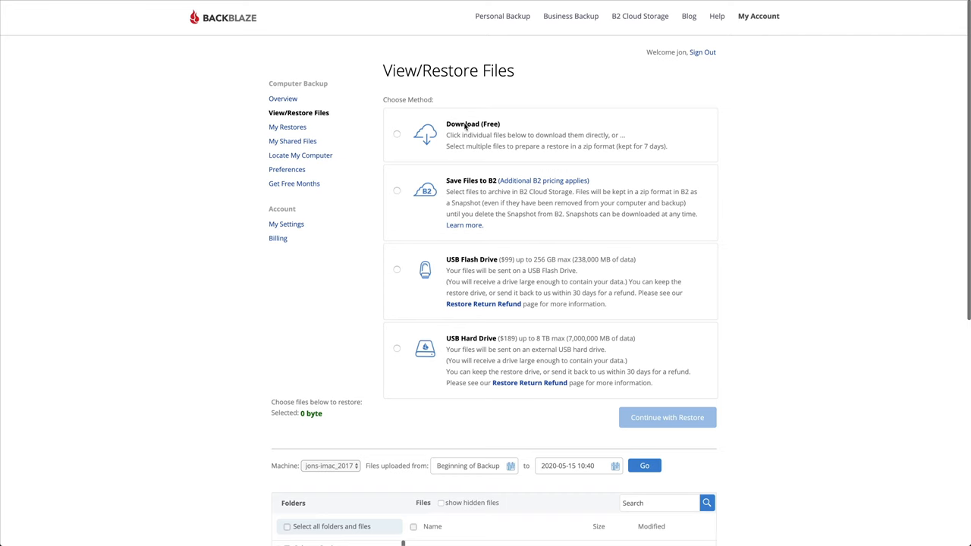
mouse_move(492, 206)
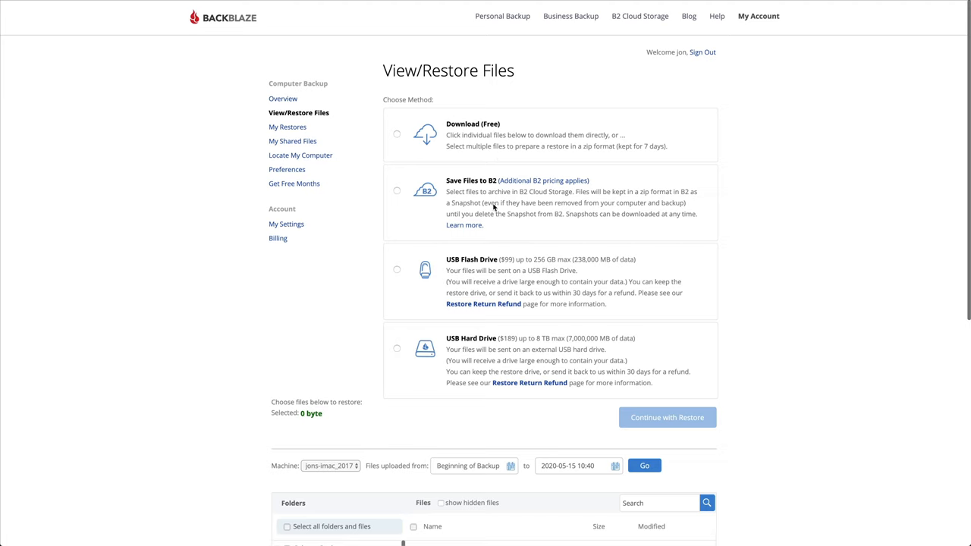
mouse_move(597, 297)
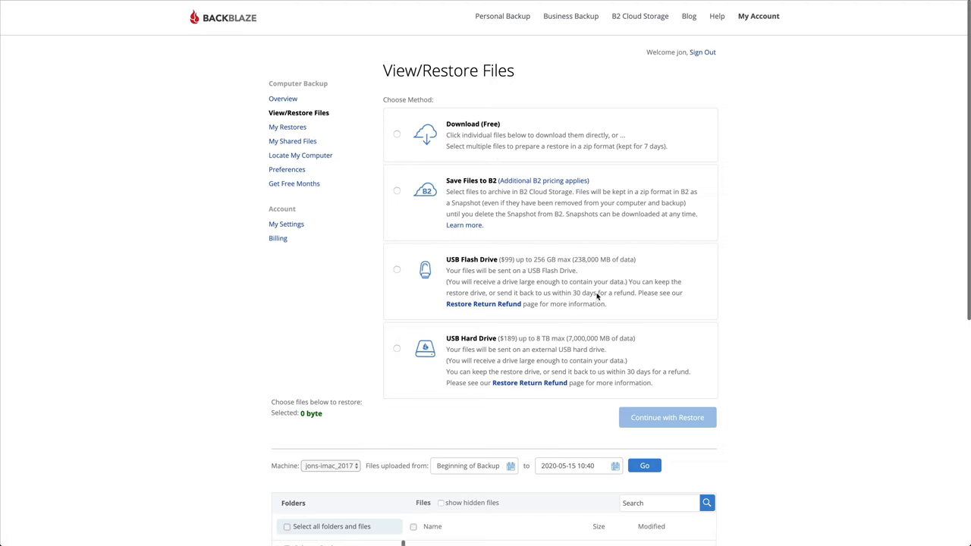
mouse_move(641, 362)
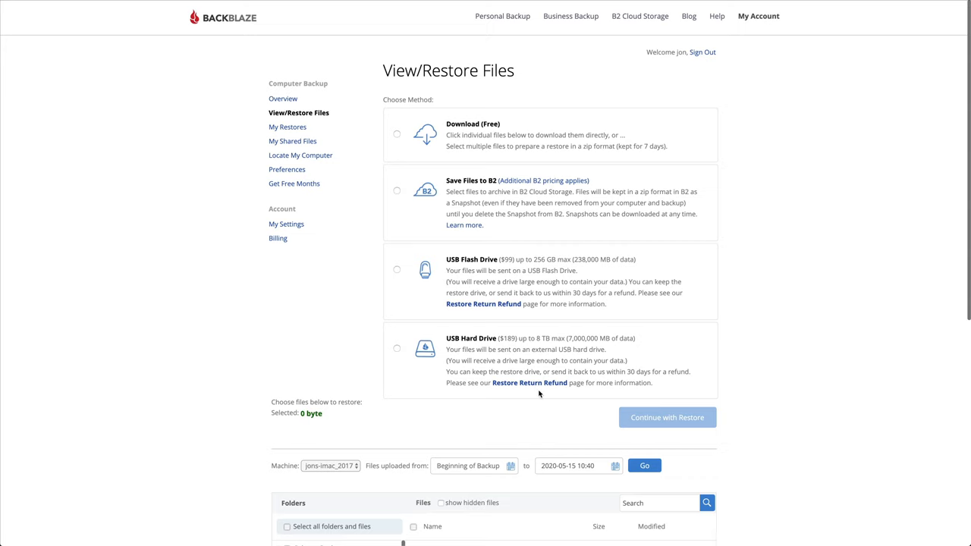
Choose the USB Hard Drive restore option and read the Restore Return Refund article
left_click(396, 349)
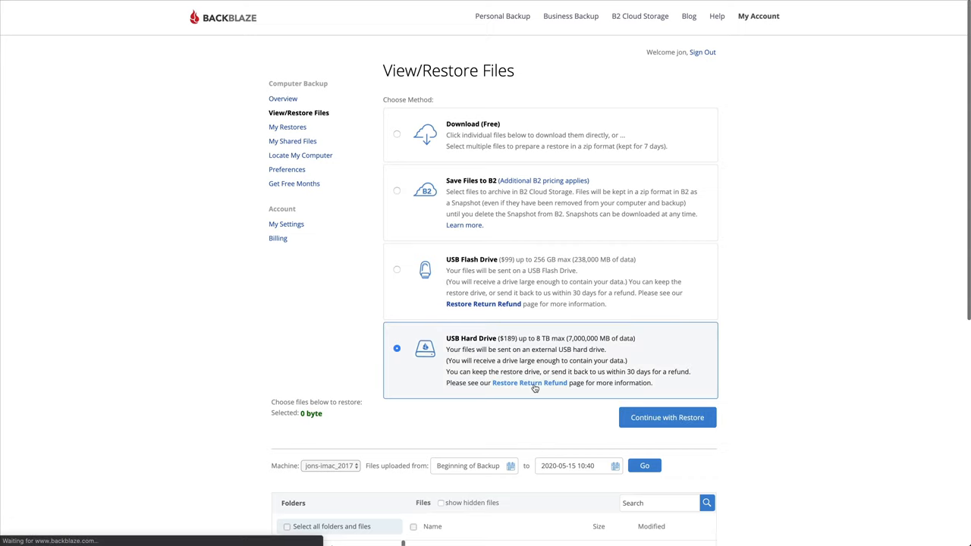
left_click(529, 383)
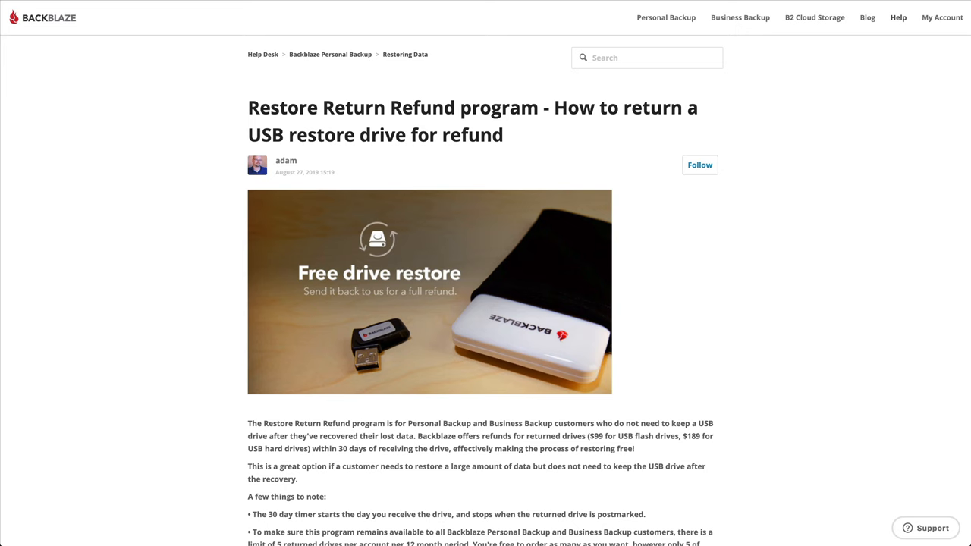
scroll("down", 3)
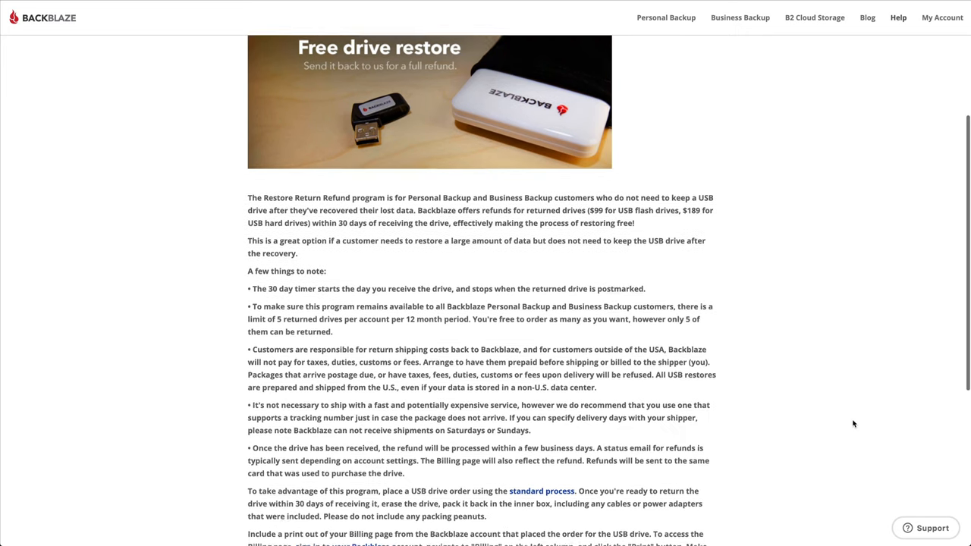